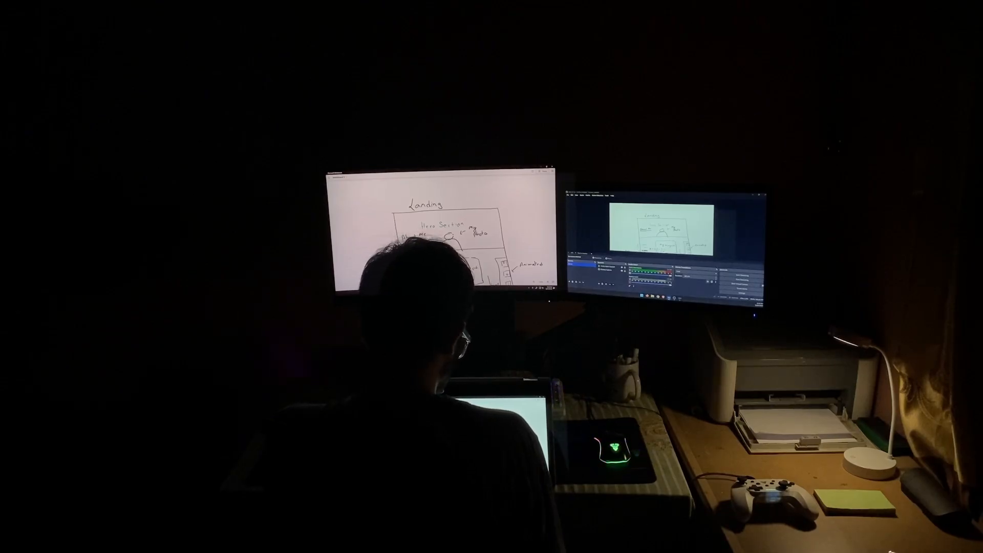
Begin the App component's return with an opening <div> after checking Tailwind display docs
text(Pag)
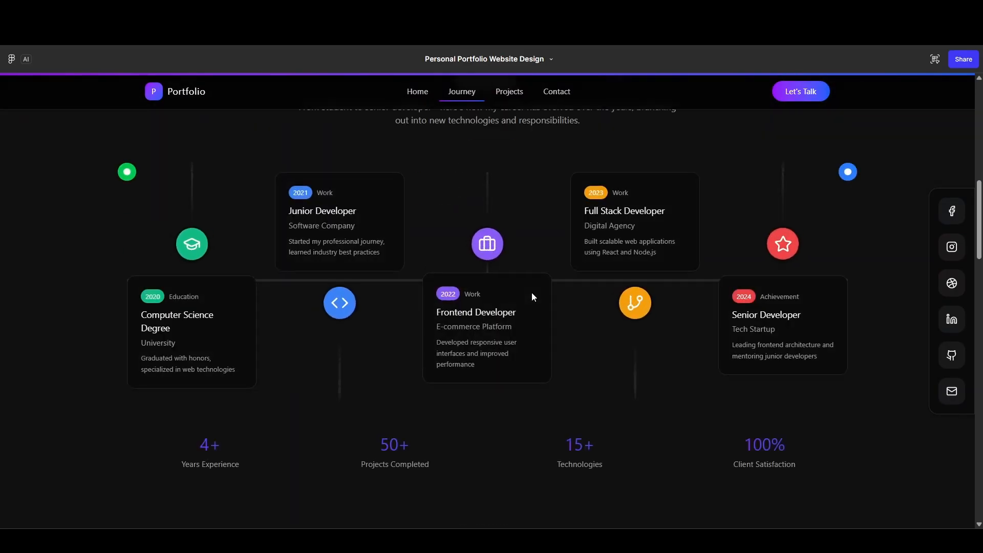
click(509, 91)
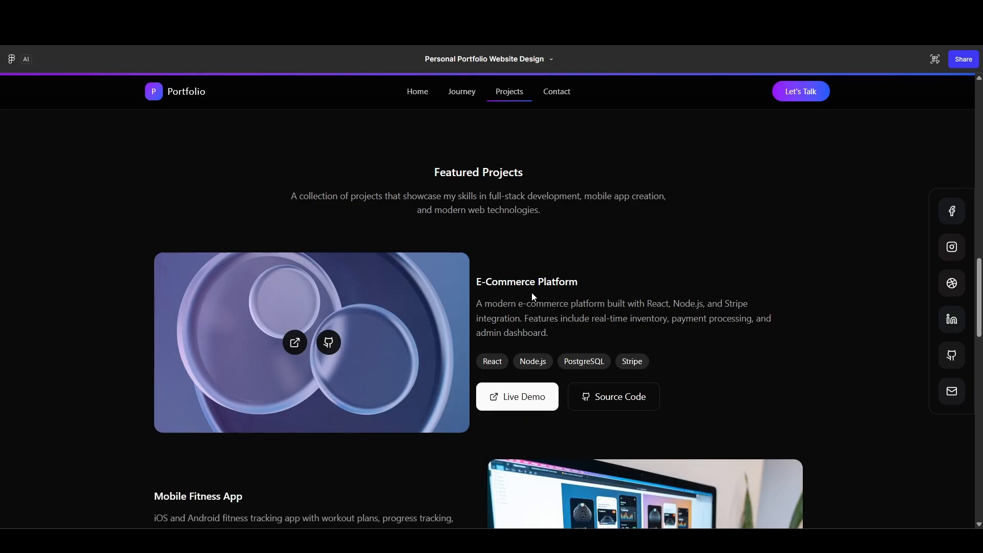
scroll(down, 3)
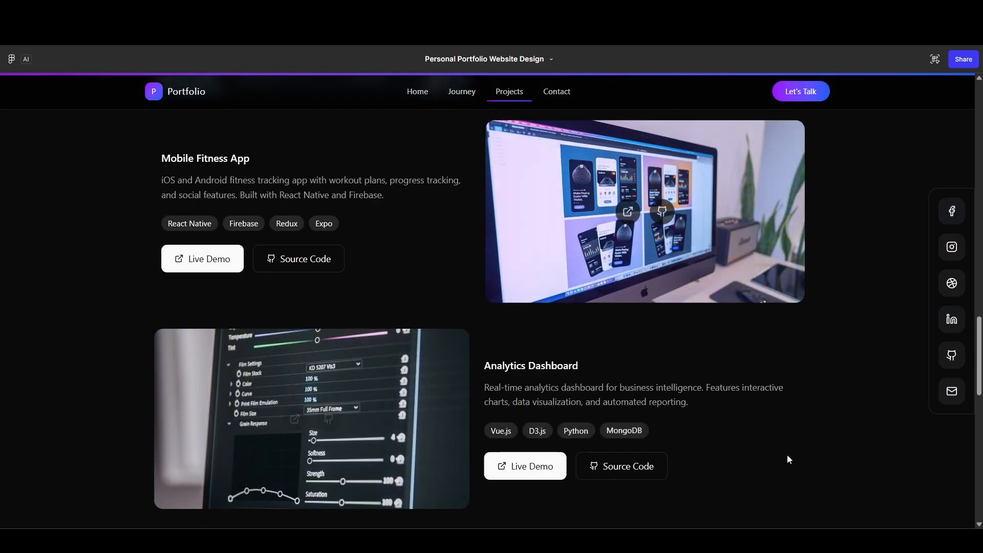
click(556, 92)
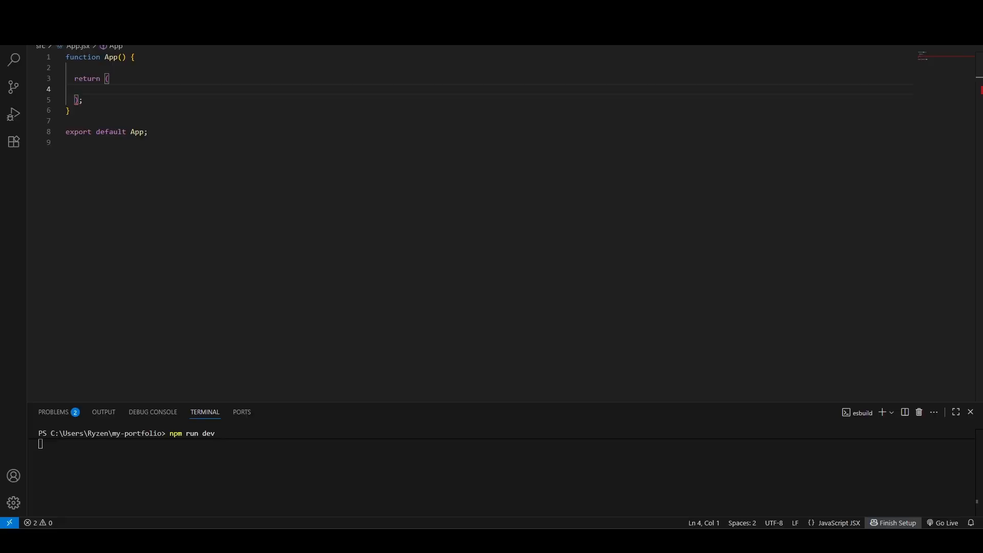
text(<div>)
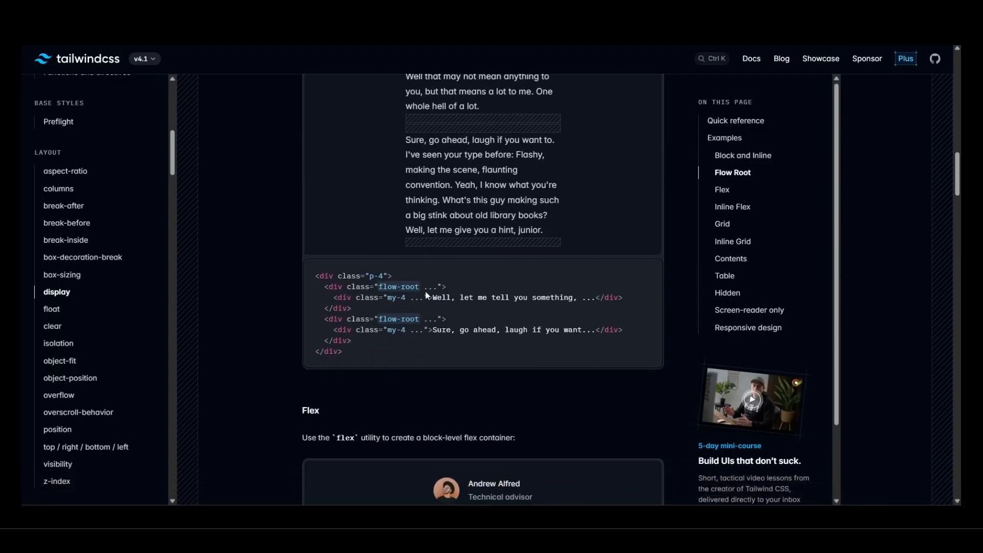
scroll(down, 3)
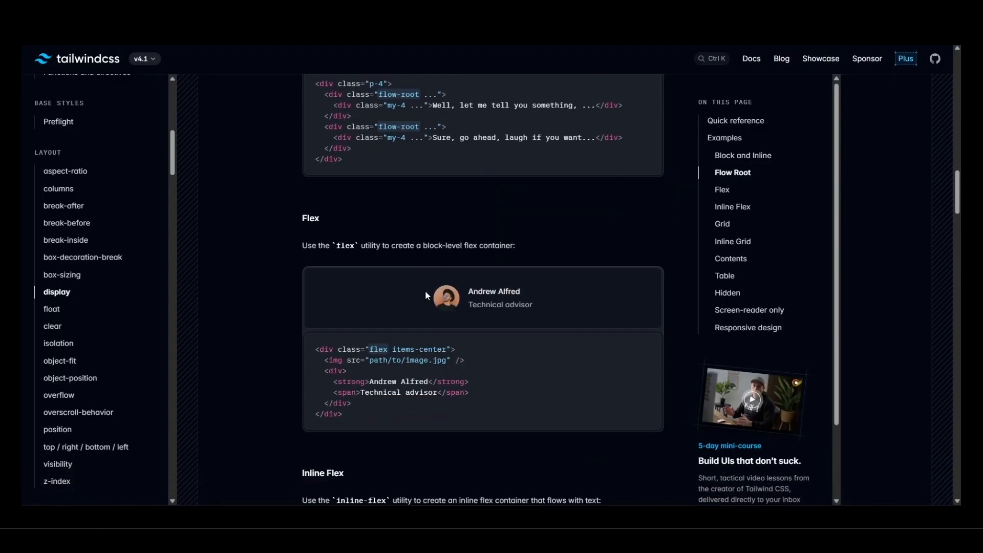
scroll(down, 3)
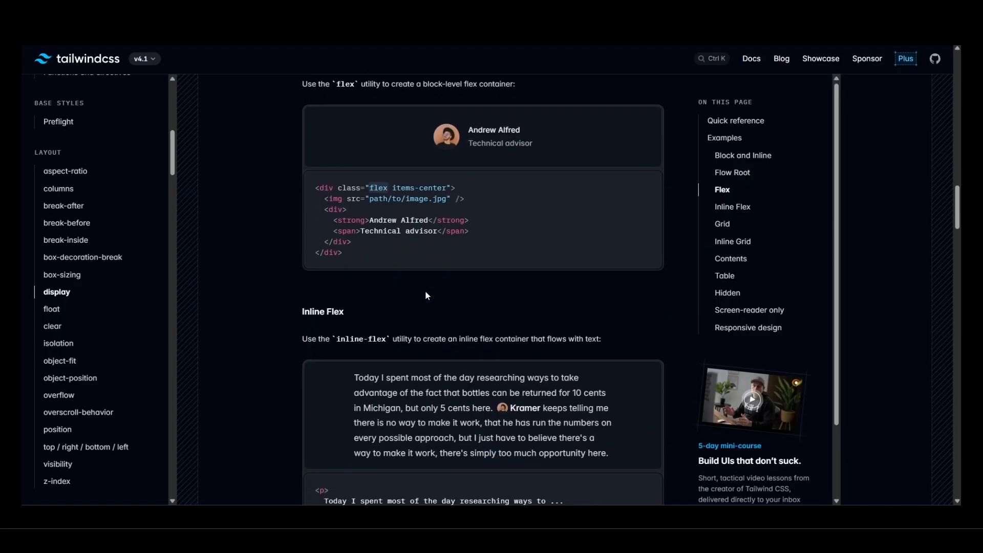
scroll(down, 3)
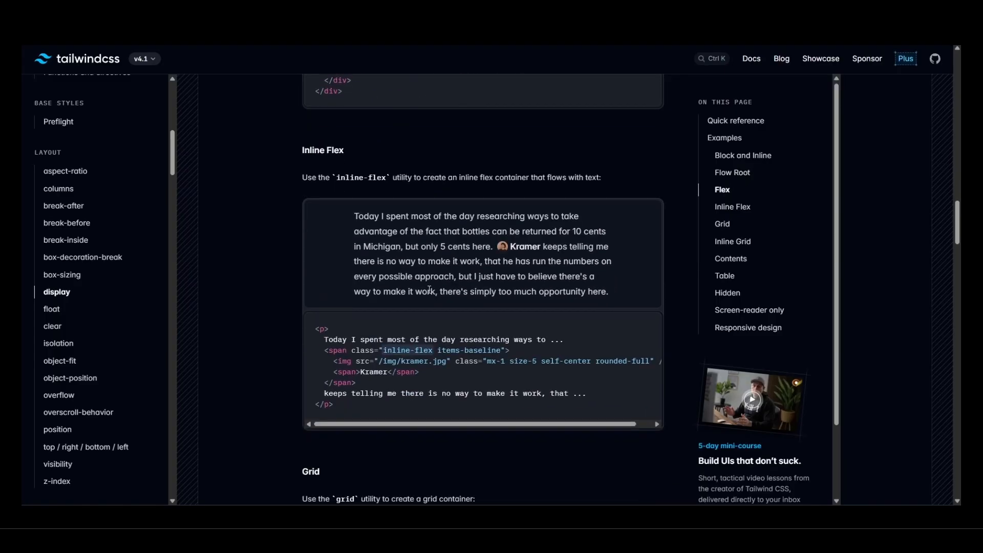
scroll(down, 3)
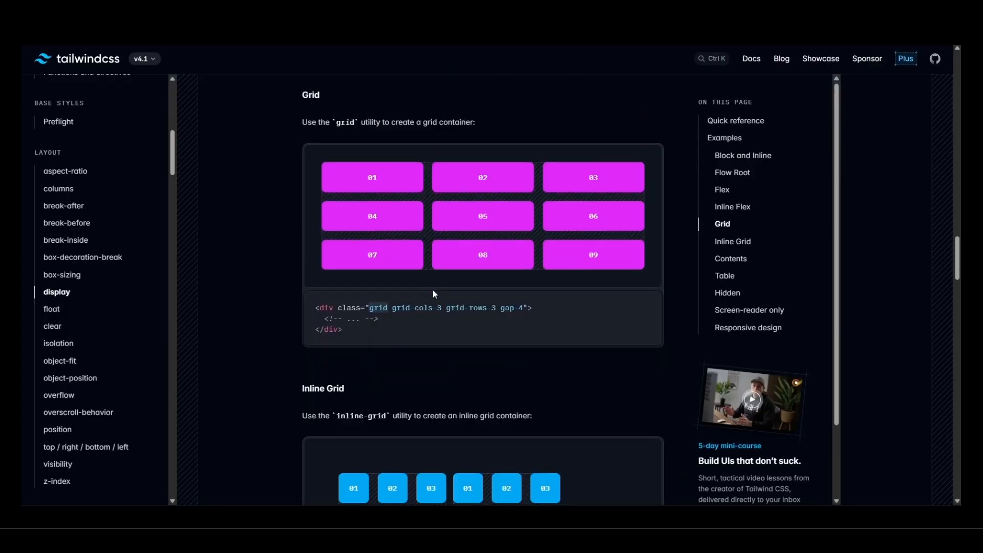
scroll(down, 3)
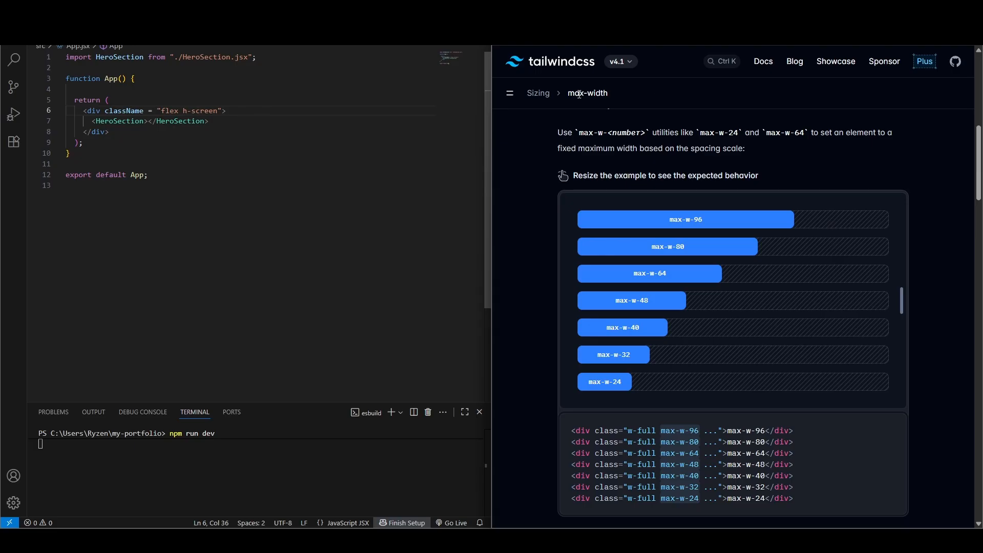
mouse_move(222, 169)
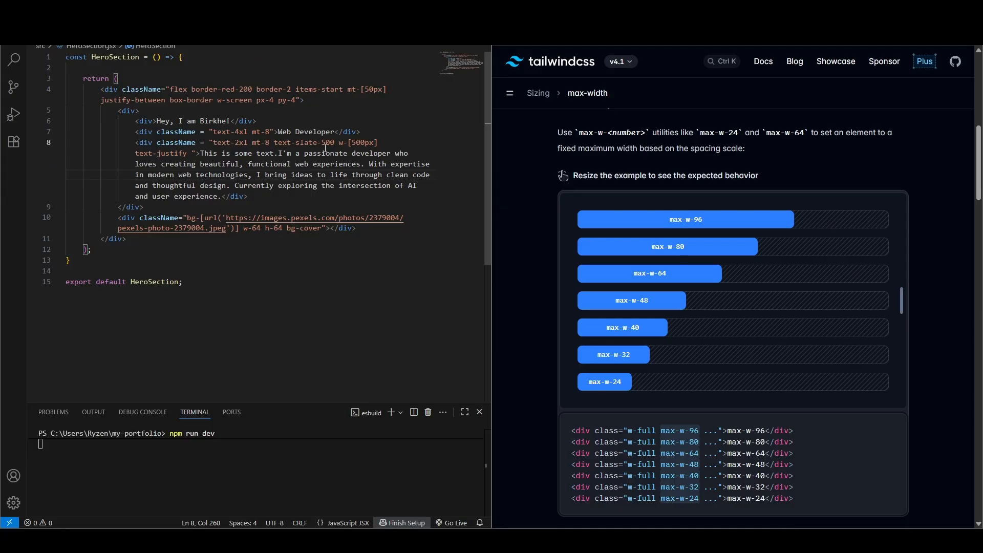
mouse_move(424, 165)
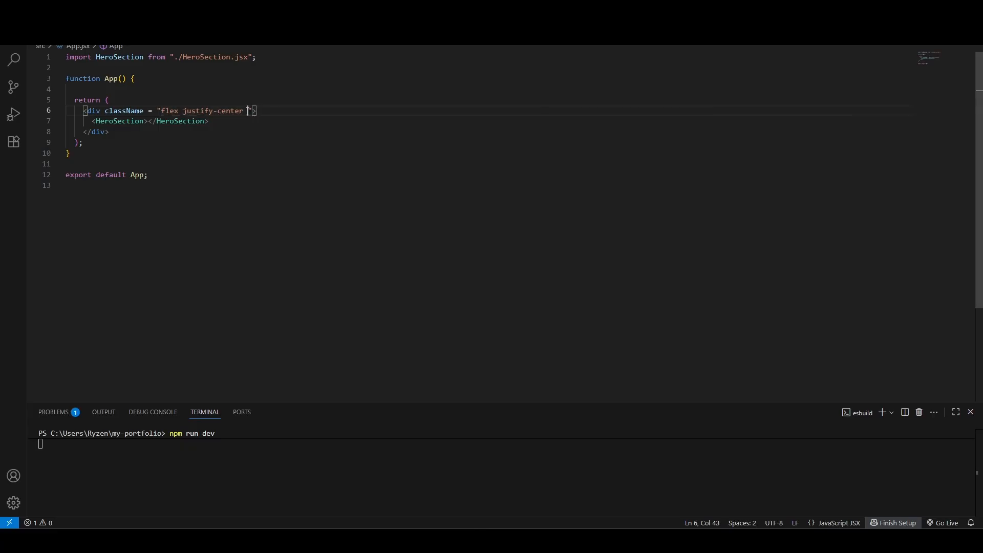
Add the w-screen class to the div wrapping HeroSection
text(w-screen)
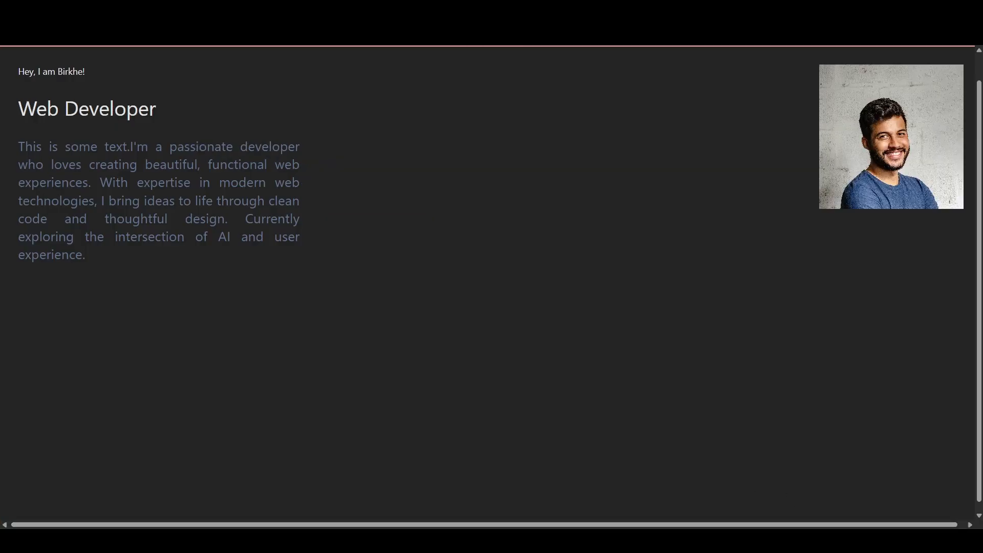
scroll(right, 3)
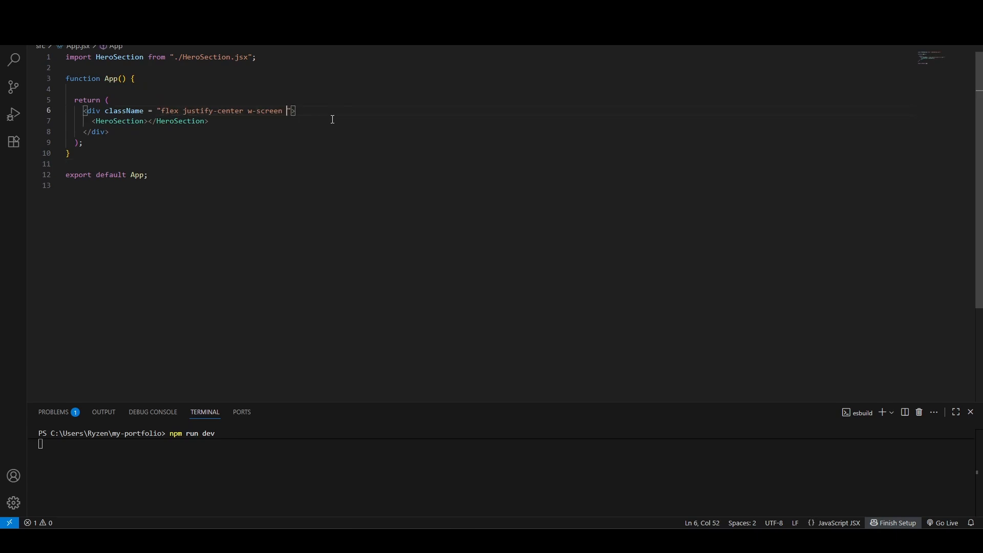
Add h-screen to the wrapper div and create the AppBar component
text(h-)
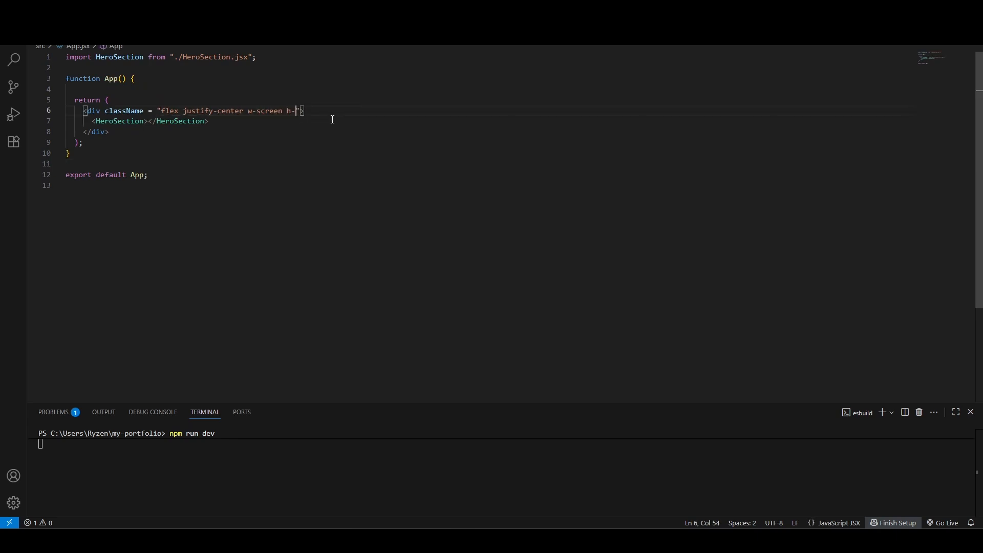
text(screen)
text(const AppBa)
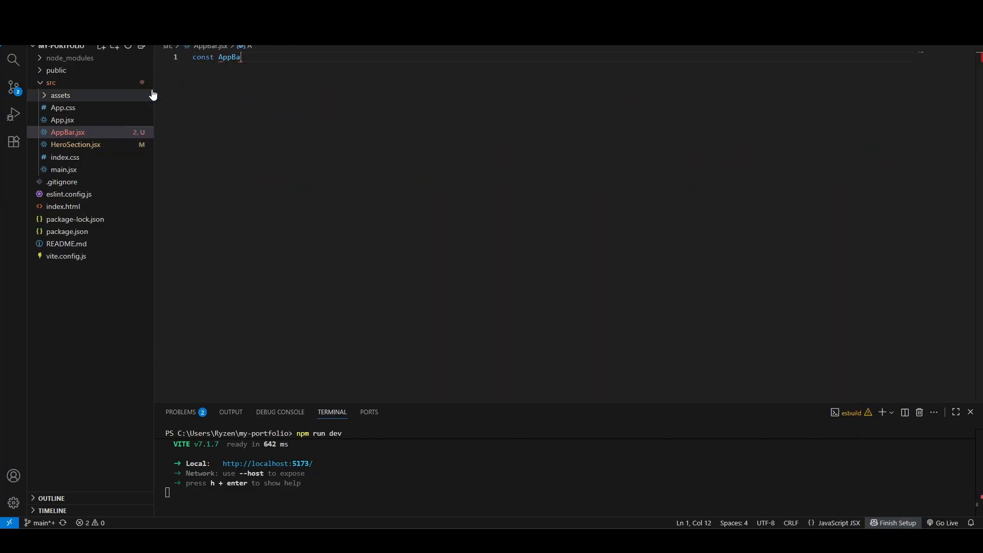
text(e)
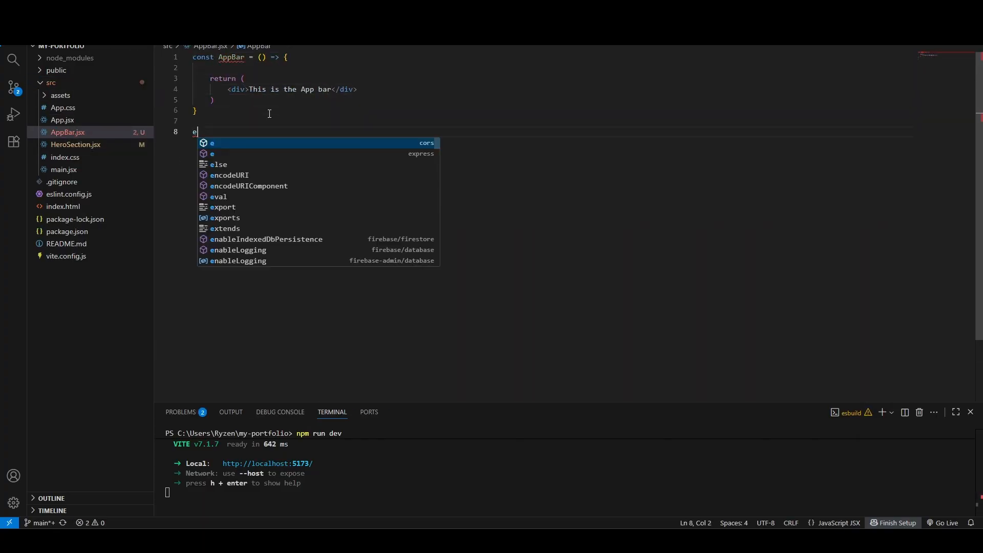
Import AppBar into App.jsx and launch the localhost preview
click(62, 120)
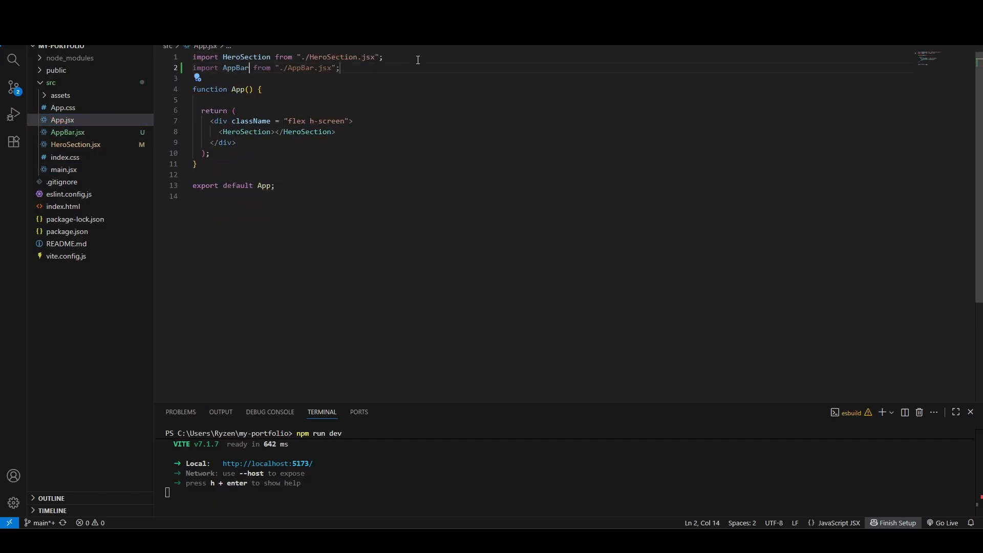
click(68, 132)
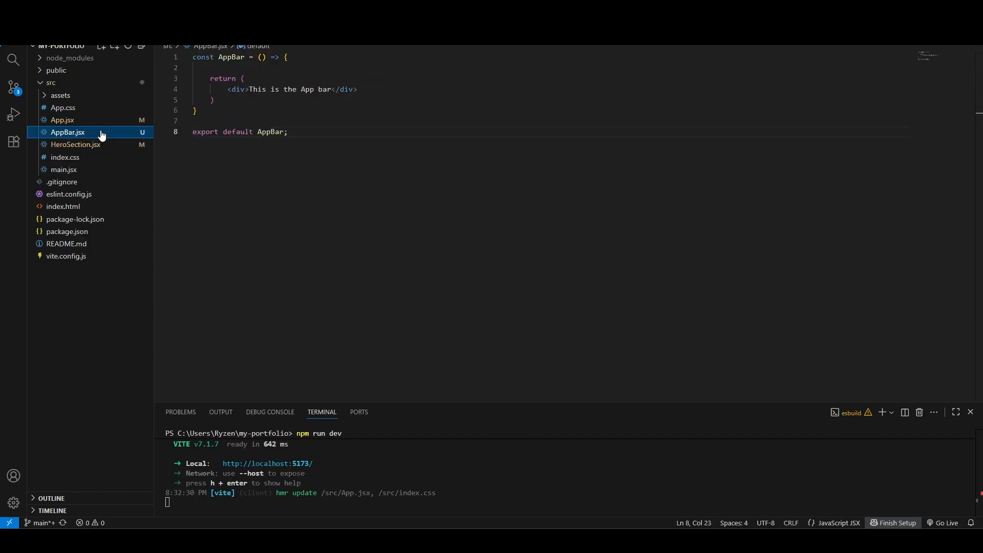
click(63, 120)
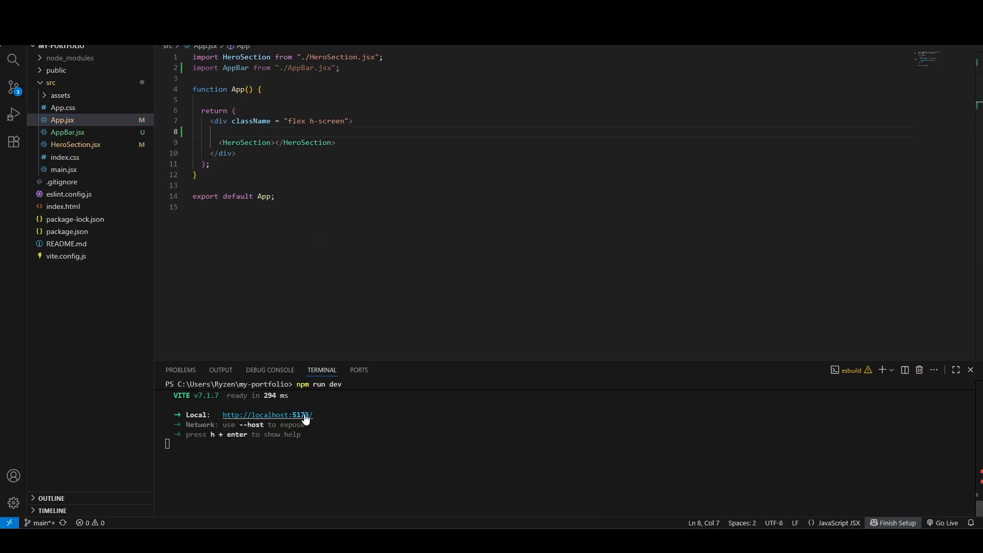
click(74, 145)
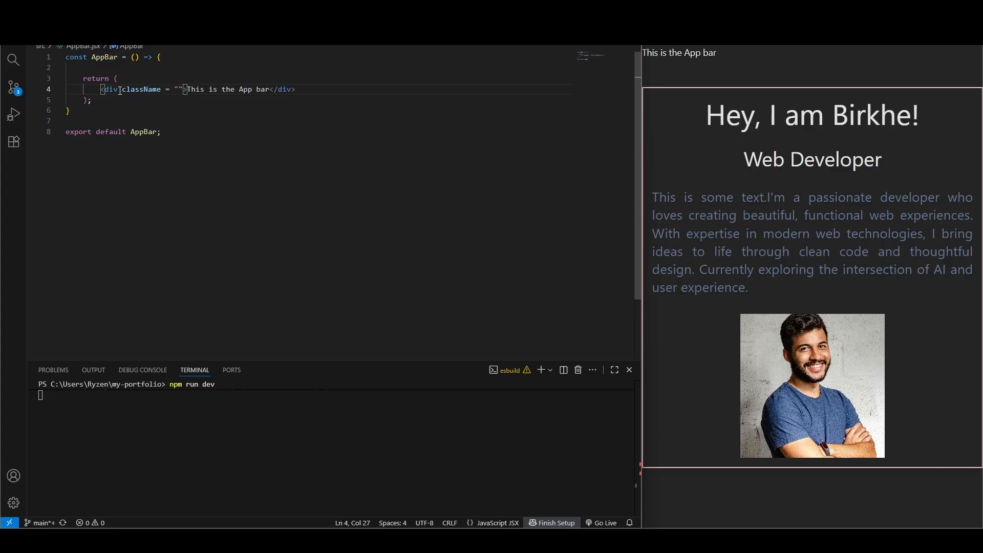
Give the navbar's outer div mt-4 flex flex-col items-center and justify-between classes
text(mt-4 flex flex-col items-center)
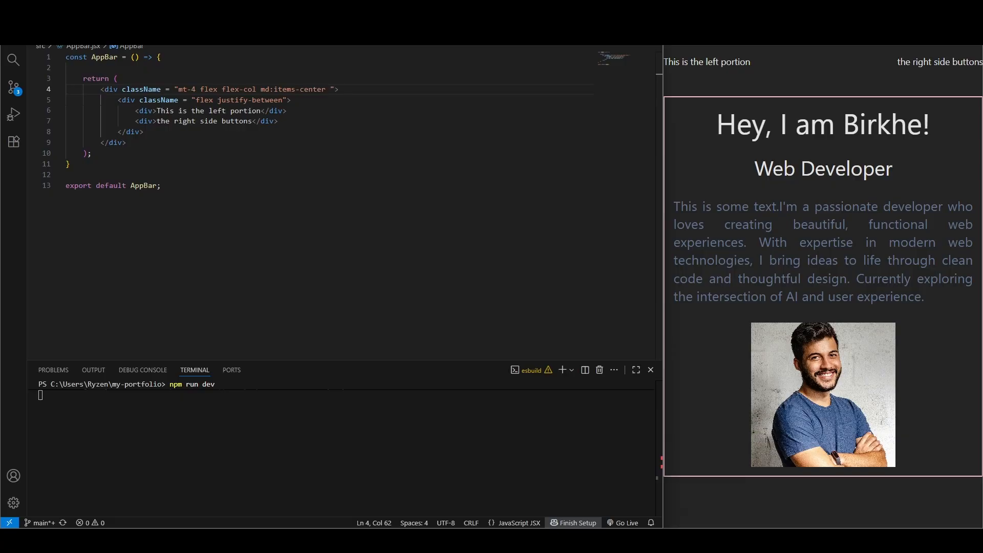
click(336, 88)
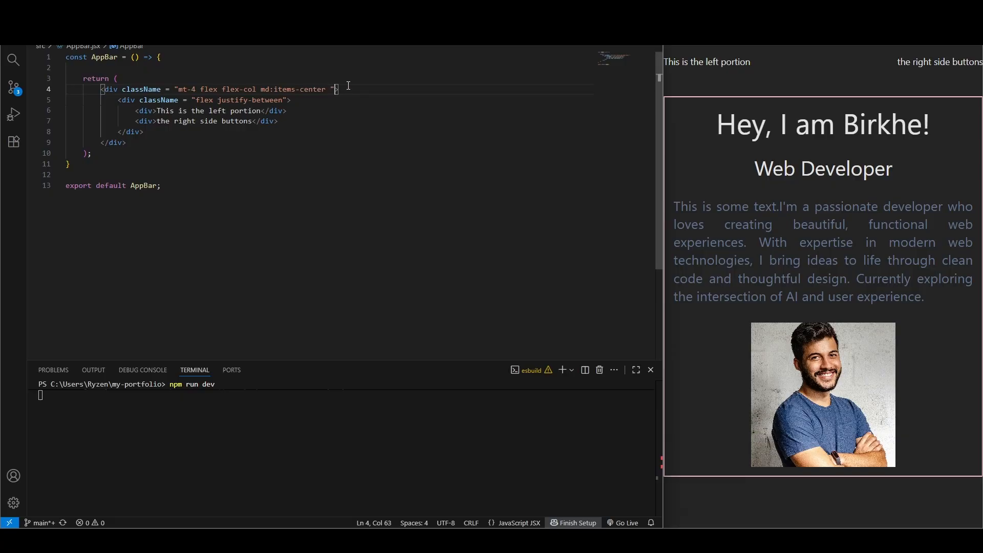
text(justify-between)
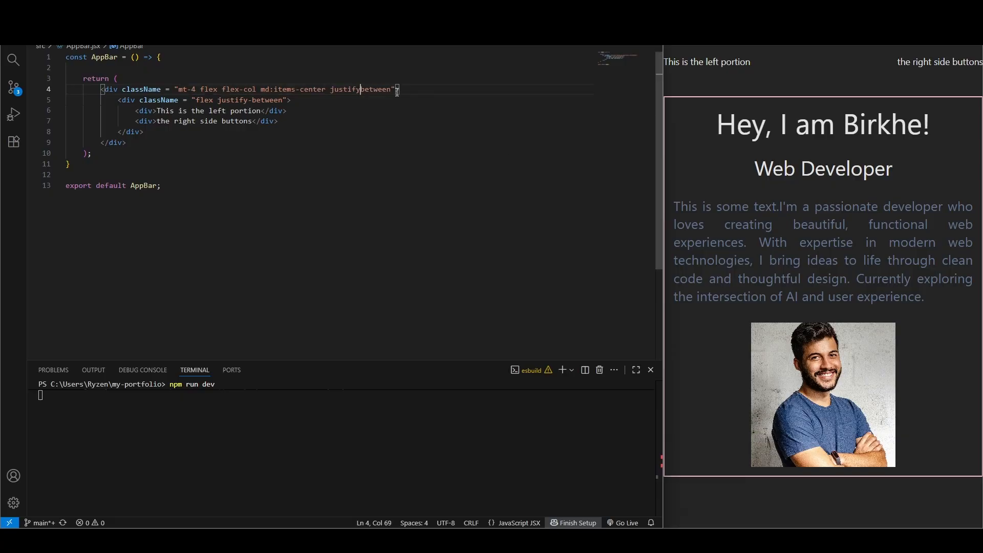
text(-)
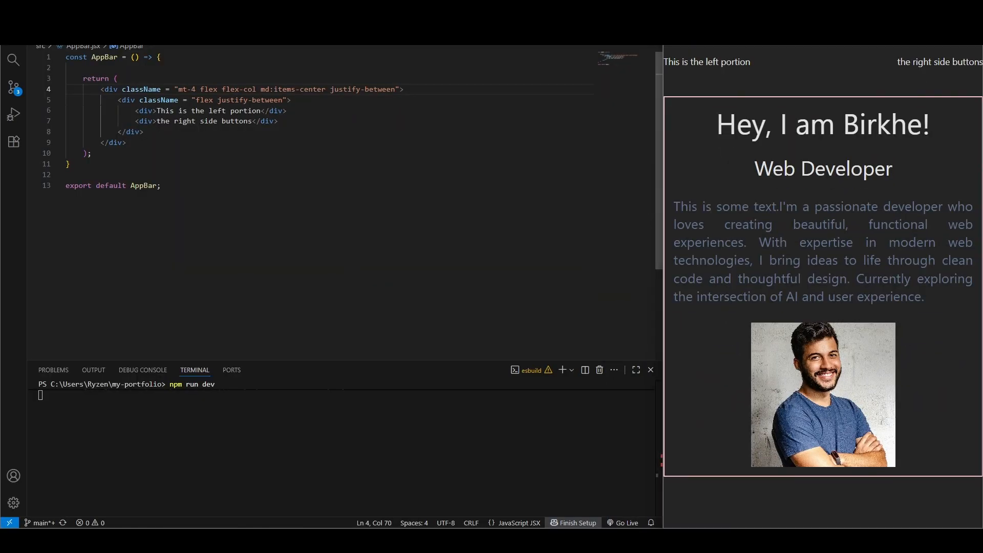
Drop the items-stretch attempt and pad the navbar with px-[100px]
text(items-stretch)
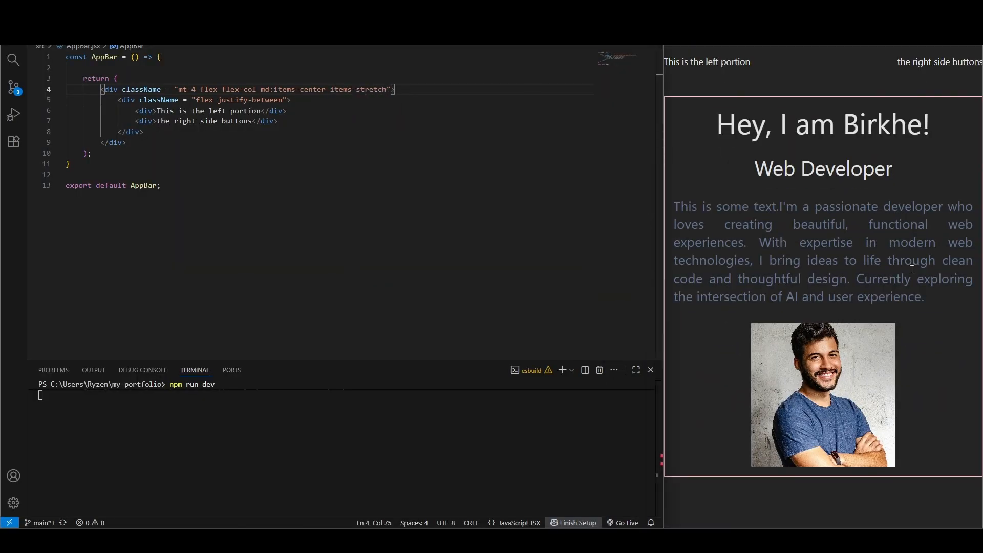
key(Backspace)
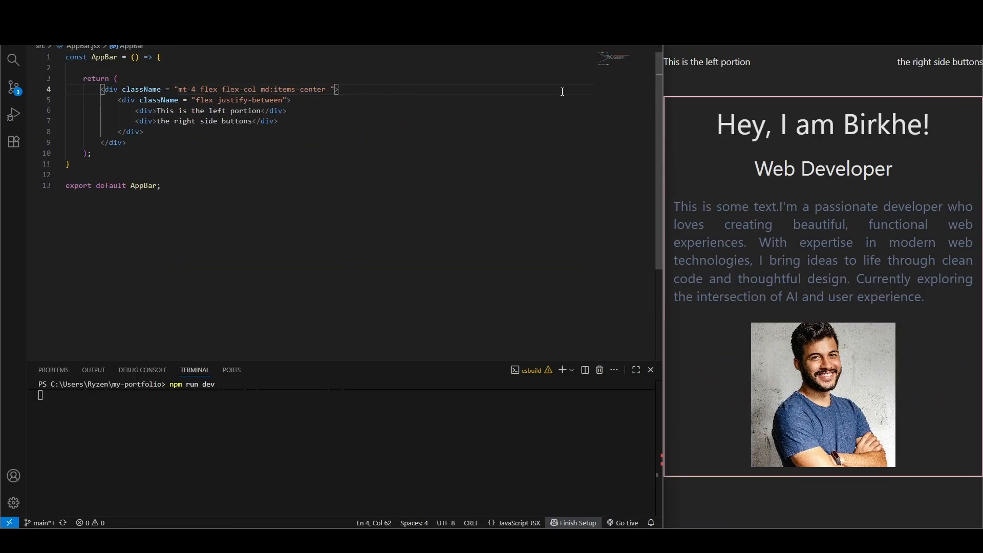
text(px-[100px])
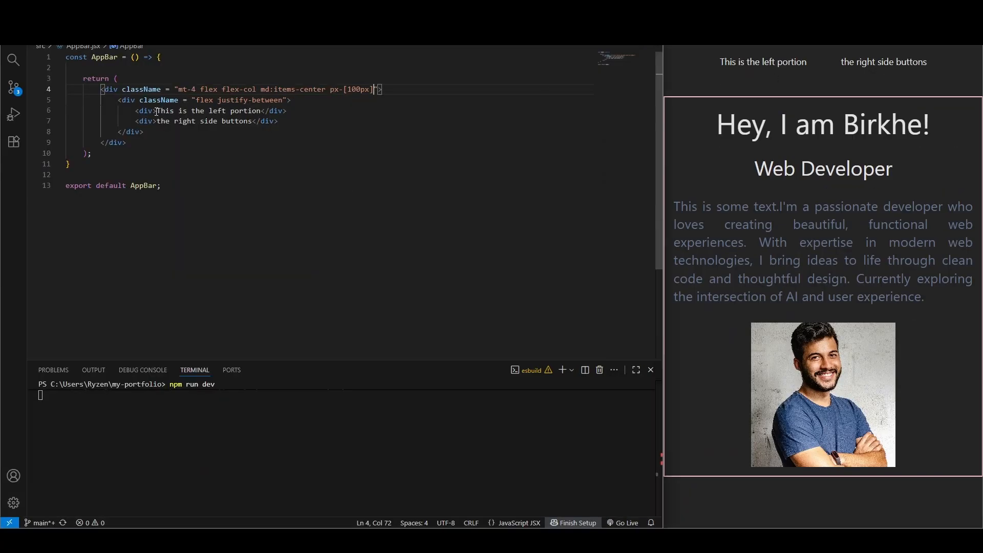
drag(135, 111, 287, 110)
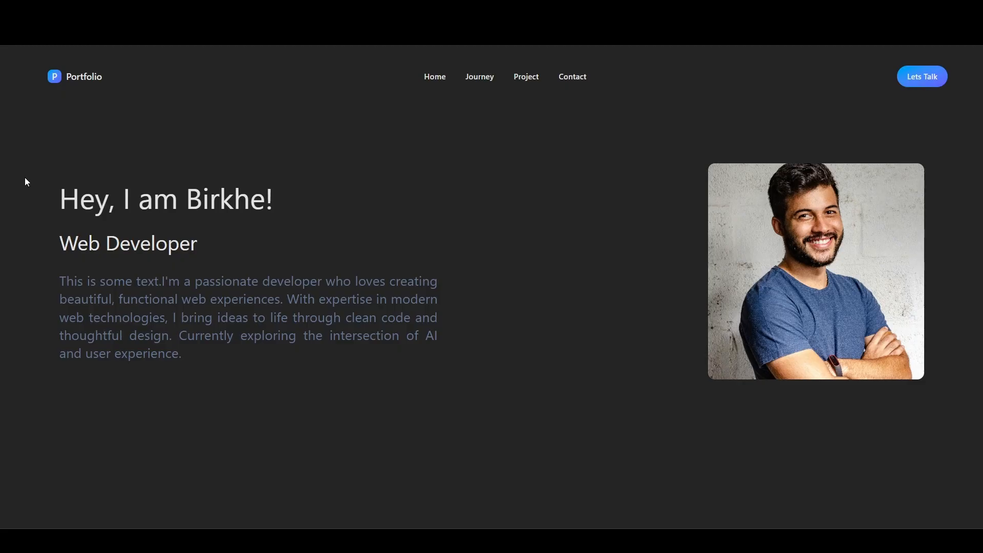
Inspect the page to bring up Chrome developer tools
right_click(437, 260)
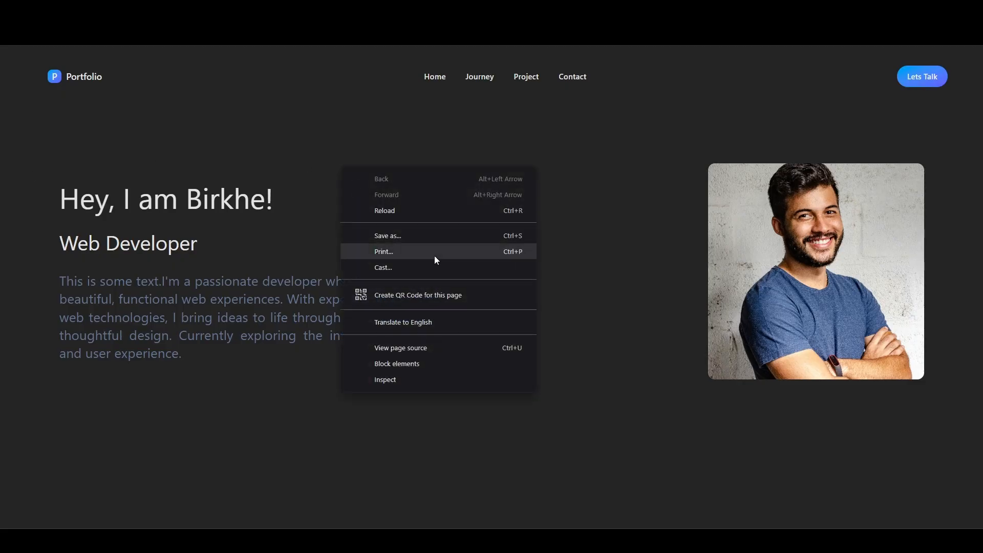
click(386, 379)
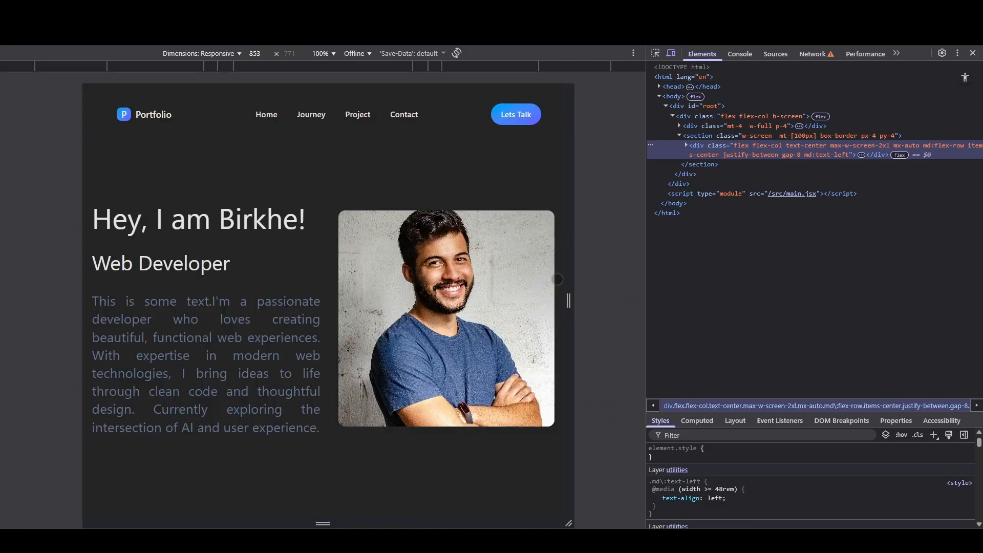
Resize the responsive viewport narrow and wide to check the hero stacking
drag(567, 301, 535, 287)
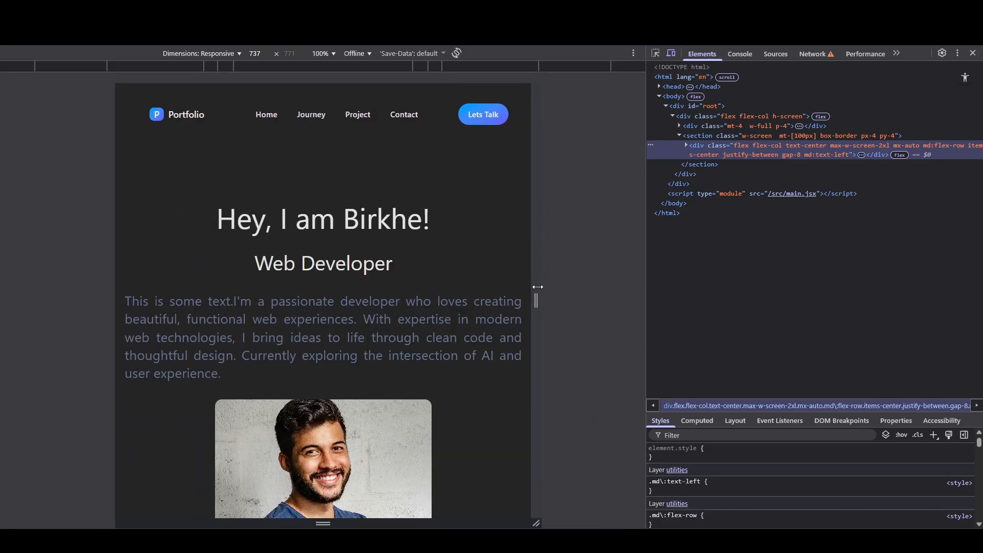
drag(535, 301, 601, 298)
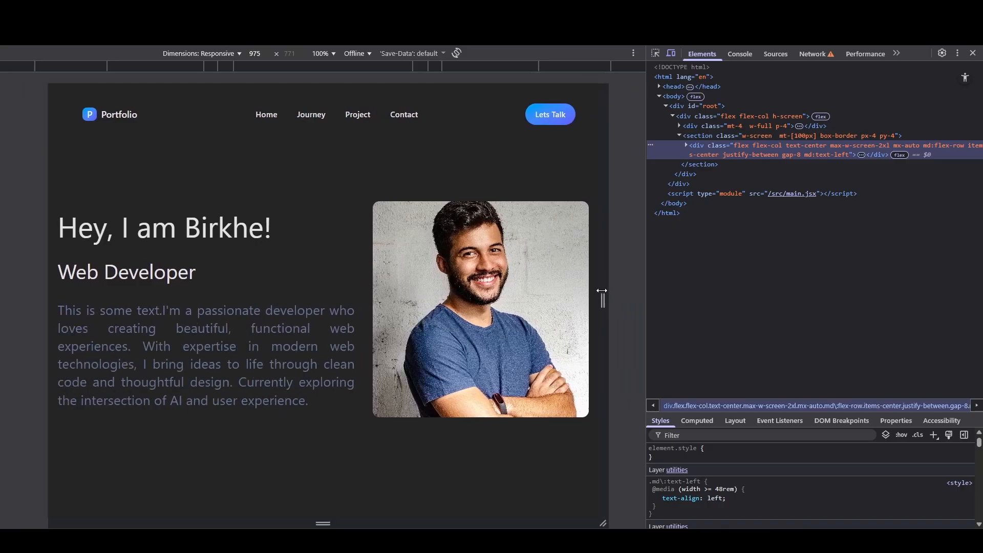
drag(601, 295, 534, 273)
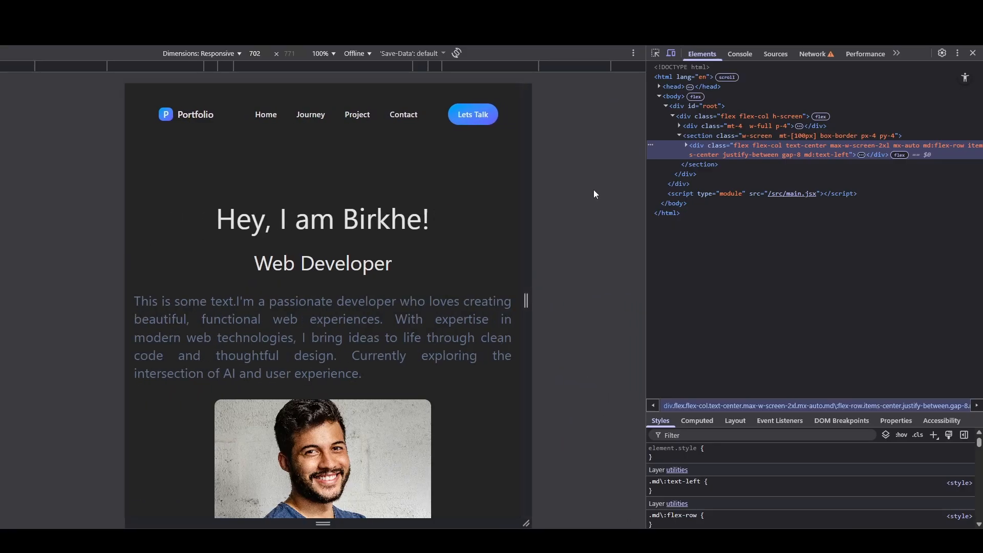
scroll(down, 3)
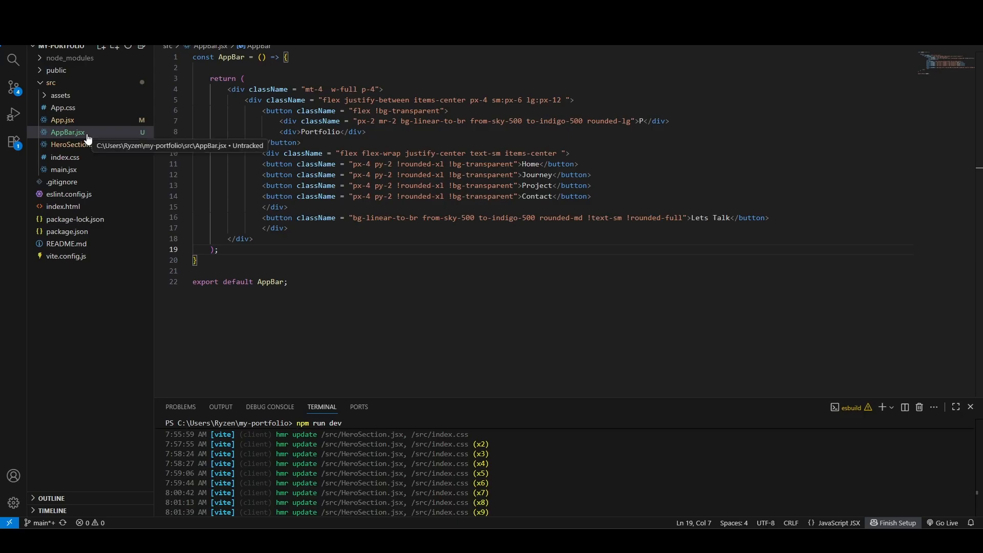
click(75, 145)
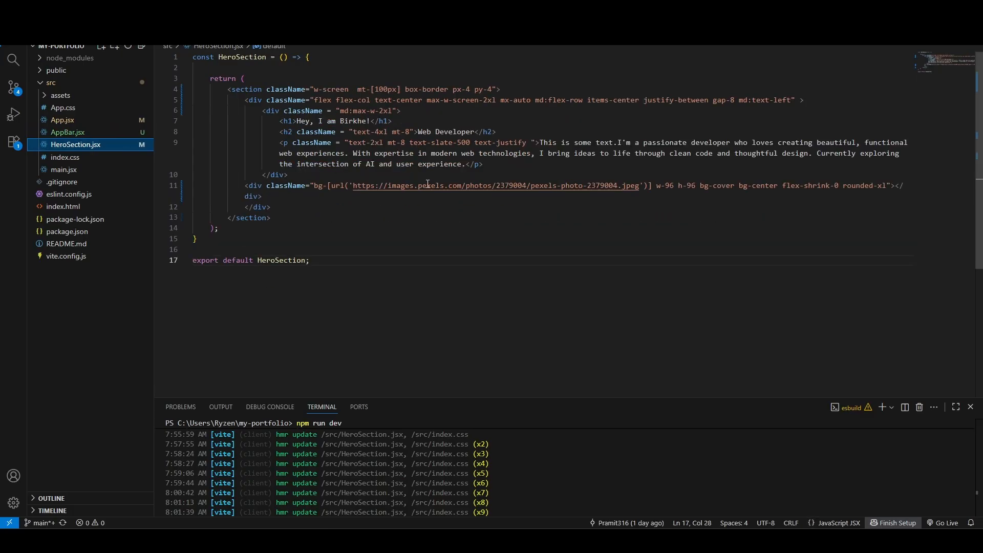
click(66, 132)
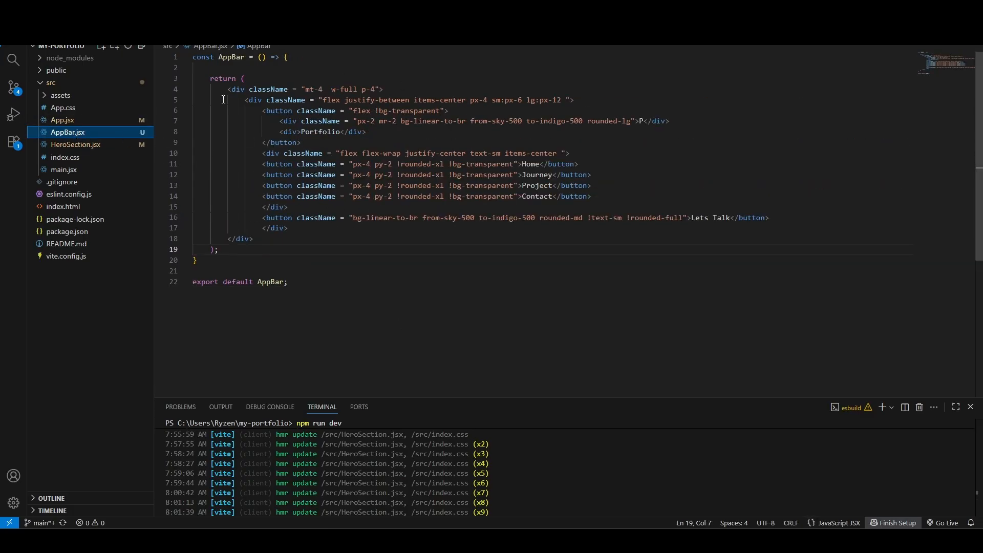
mouse_move(702, 207)
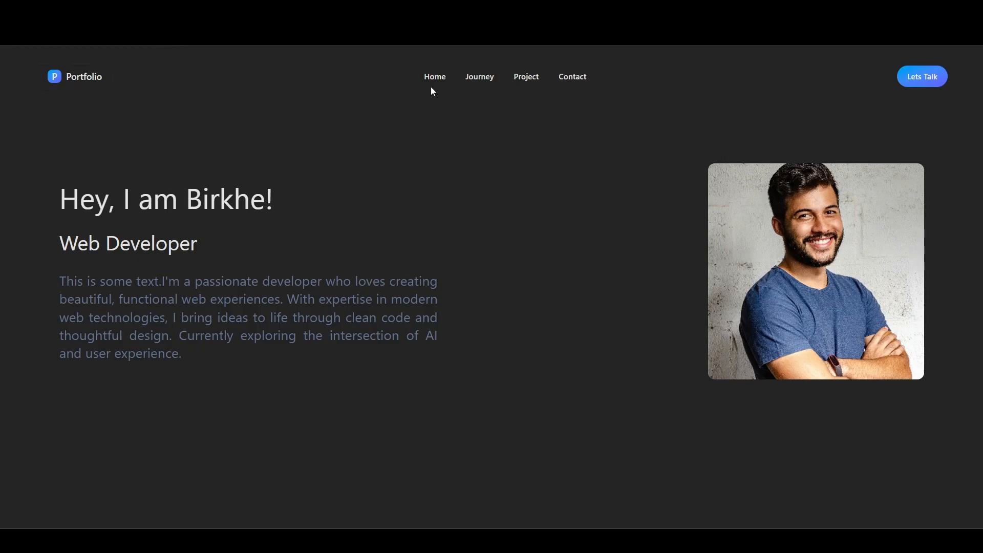
mouse_move(936, 125)
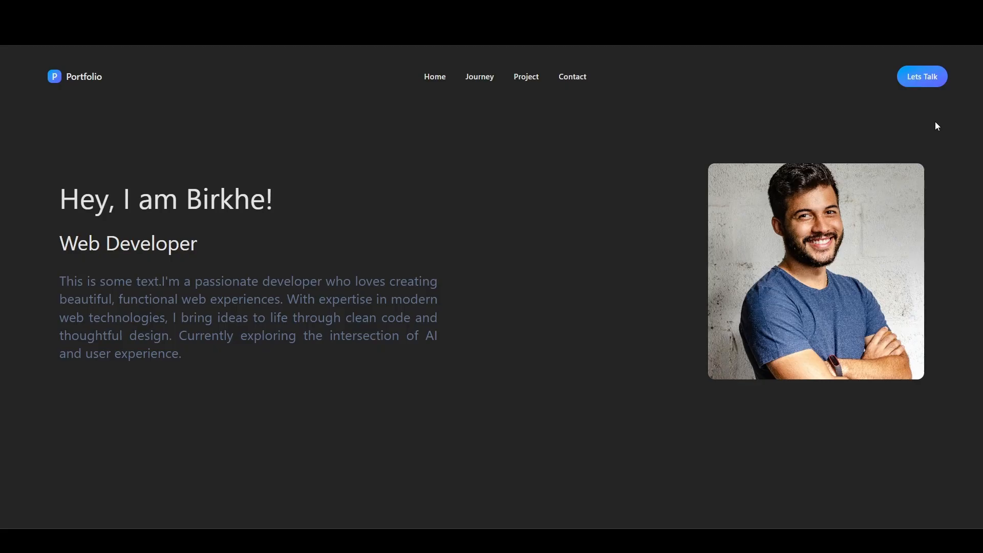
mouse_move(922, 77)
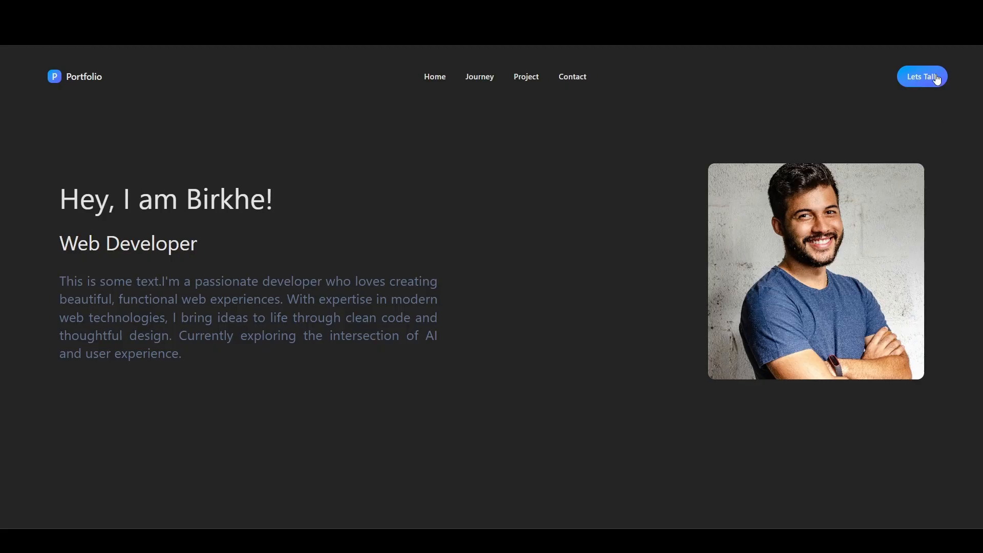
mouse_move(946, 150)
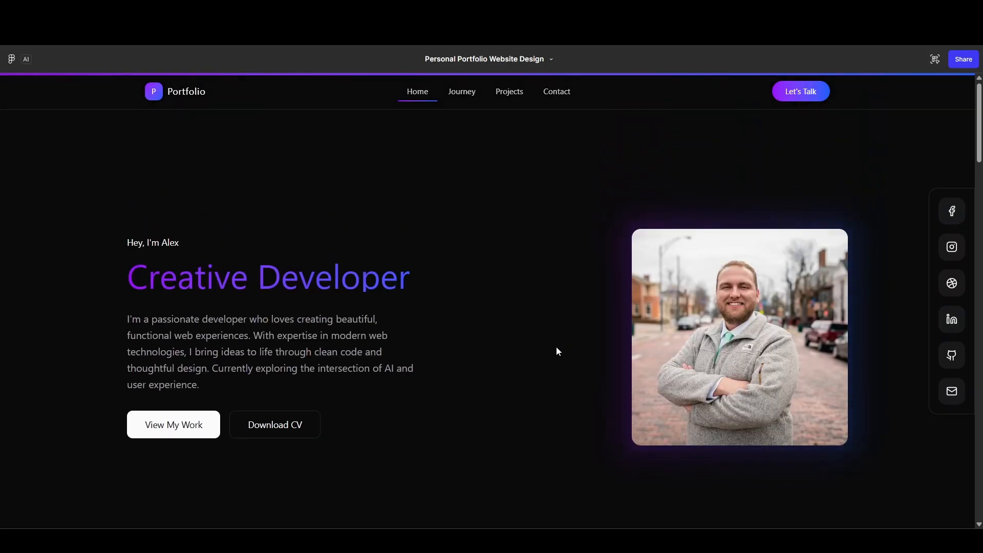
Jump to the My Journey timeline in the Figma prototype
click(462, 92)
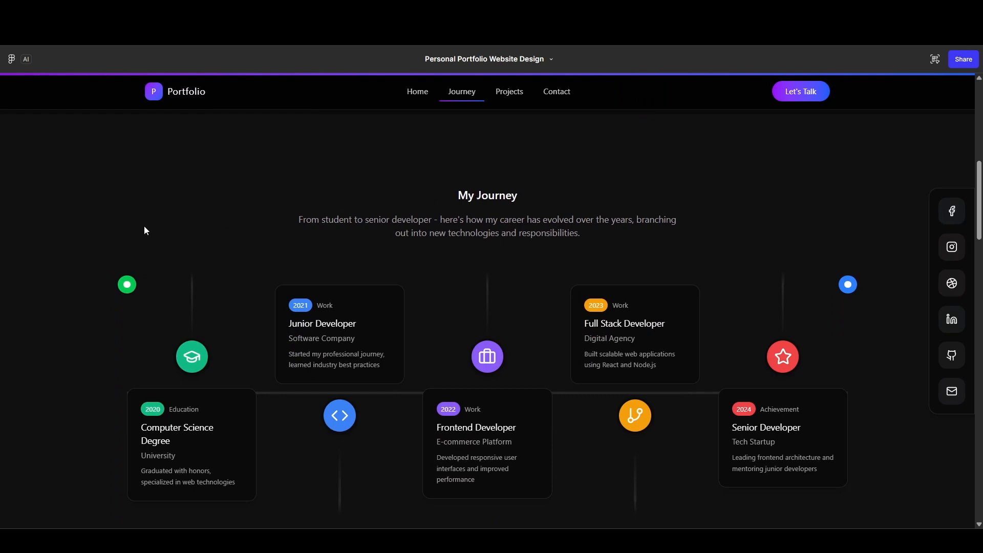
mouse_move(646, 393)
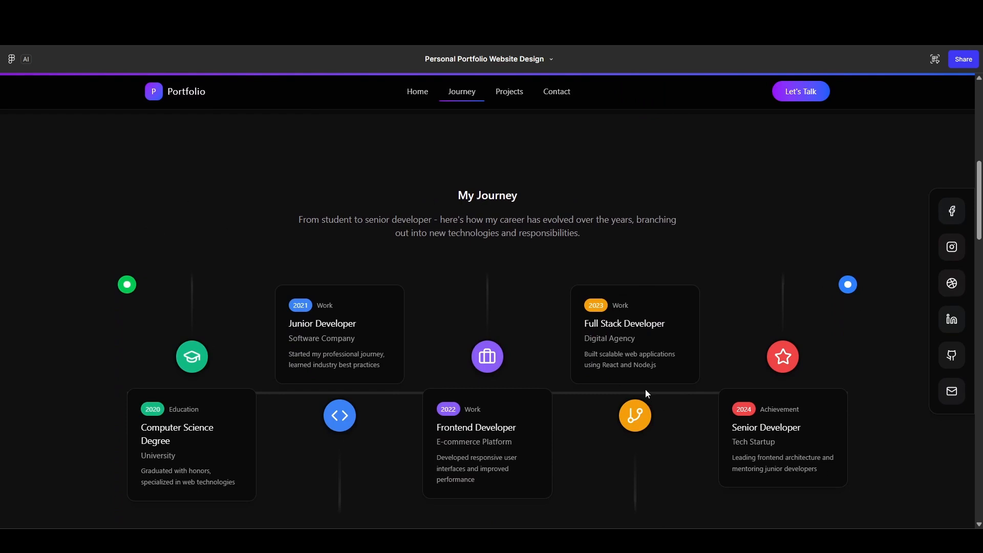
mouse_move(482, 452)
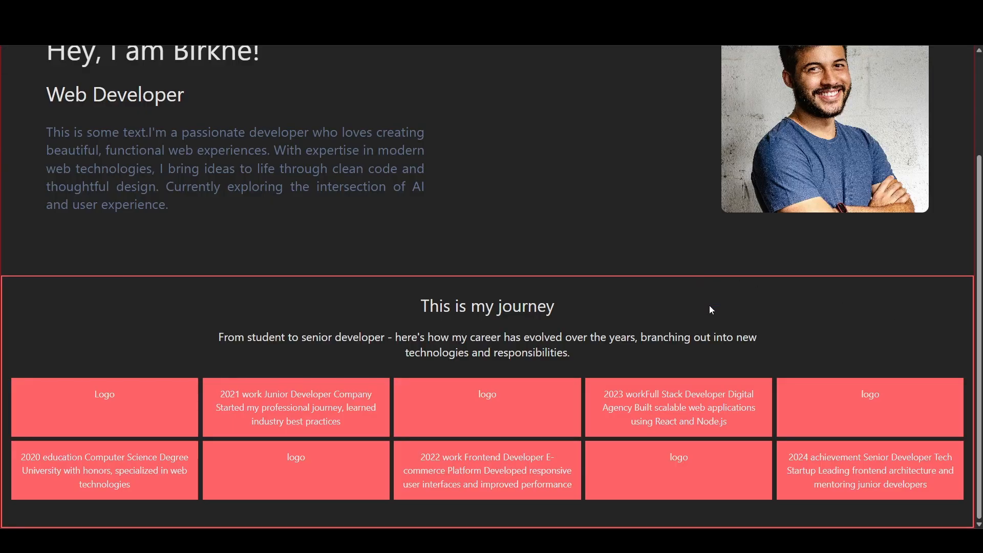
mouse_move(708, 297)
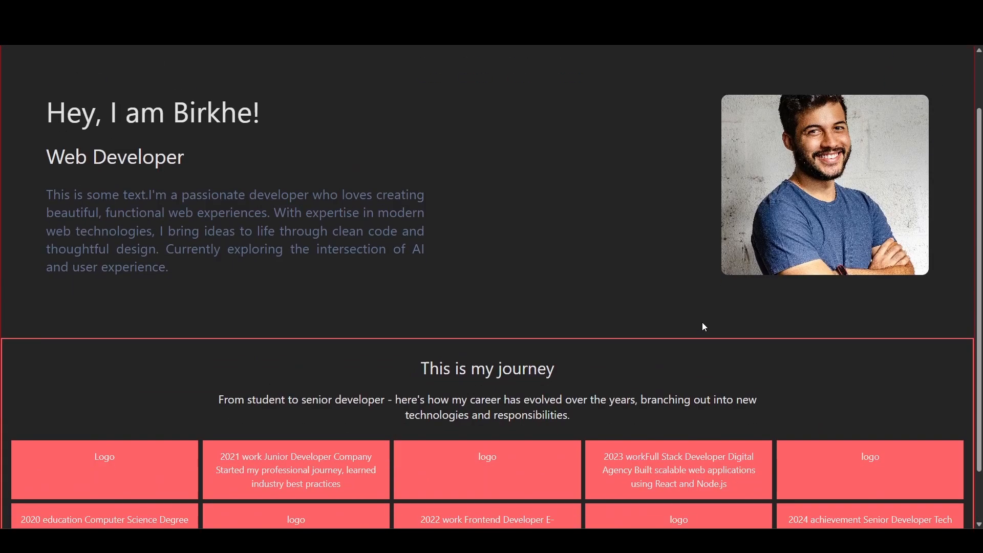
scroll(down, 3)
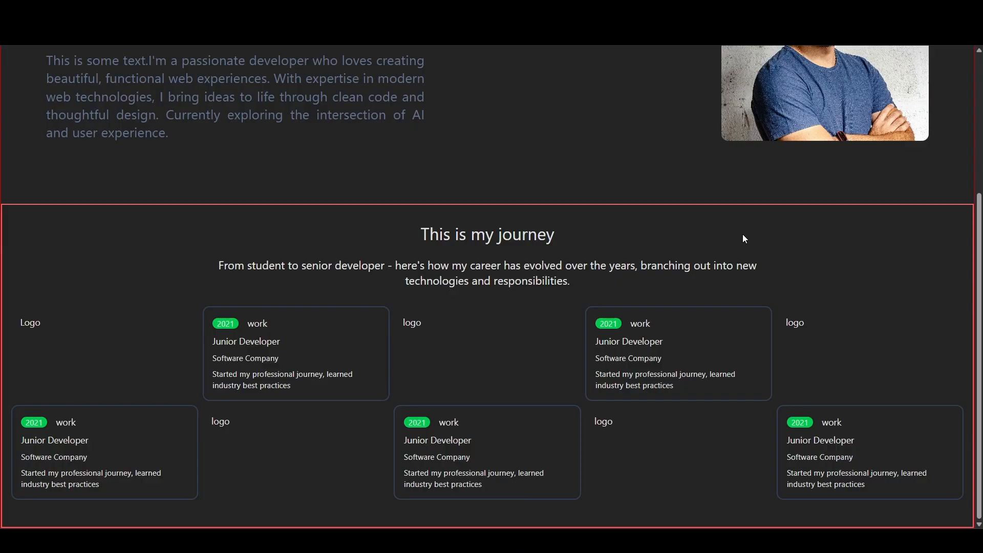
mouse_move(875, 331)
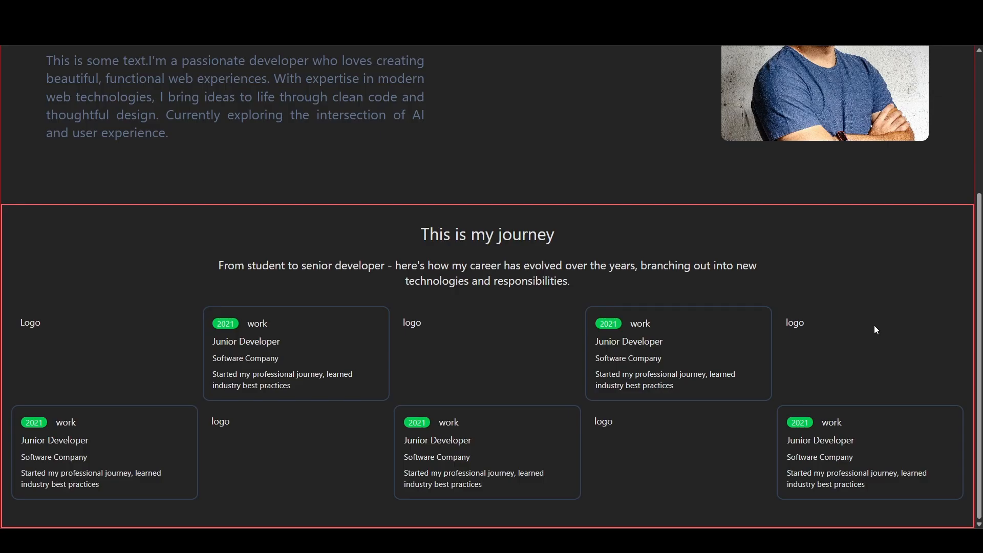
mouse_move(872, 329)
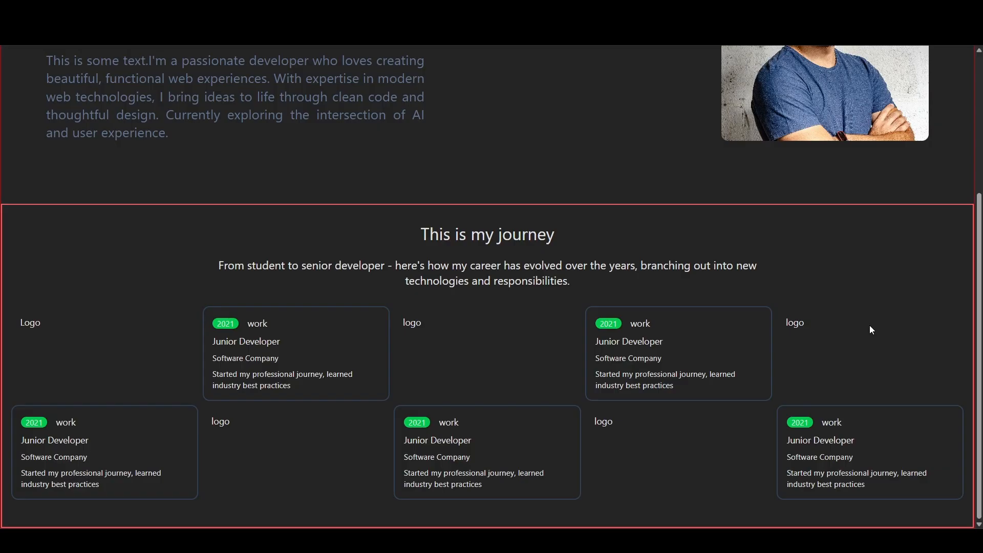
mouse_move(829, 308)
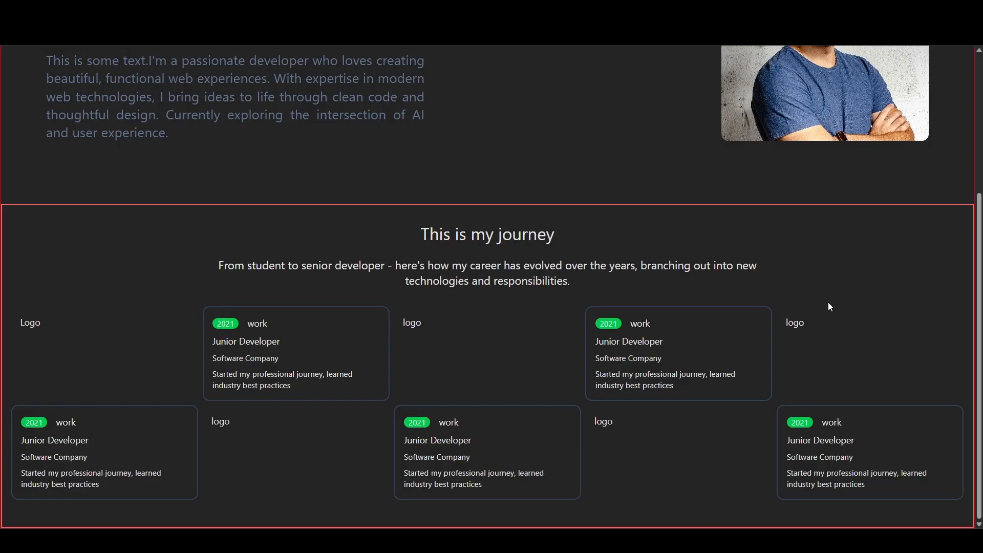
Scroll the localhost preview to review the styled journey cards
scroll(up, 3)
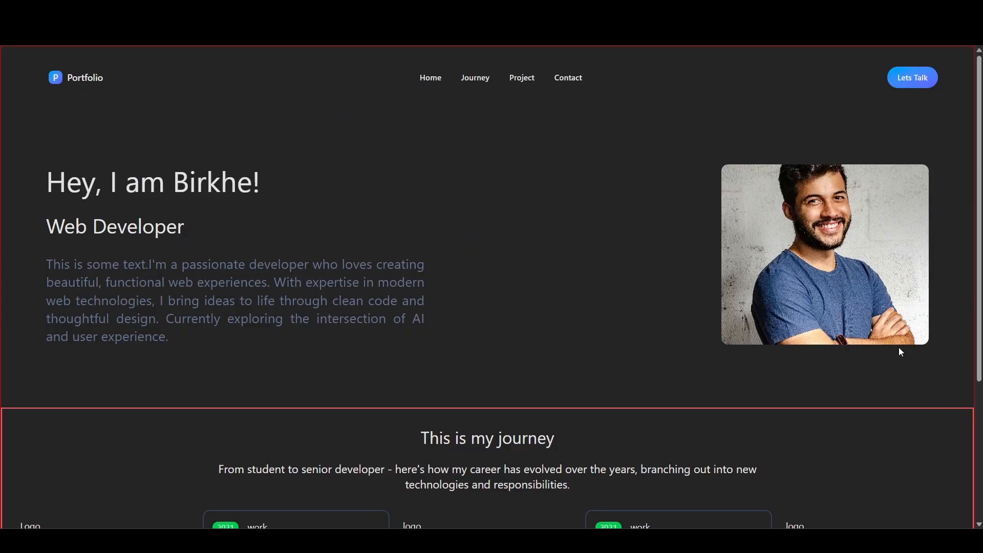
scroll(down, 3)
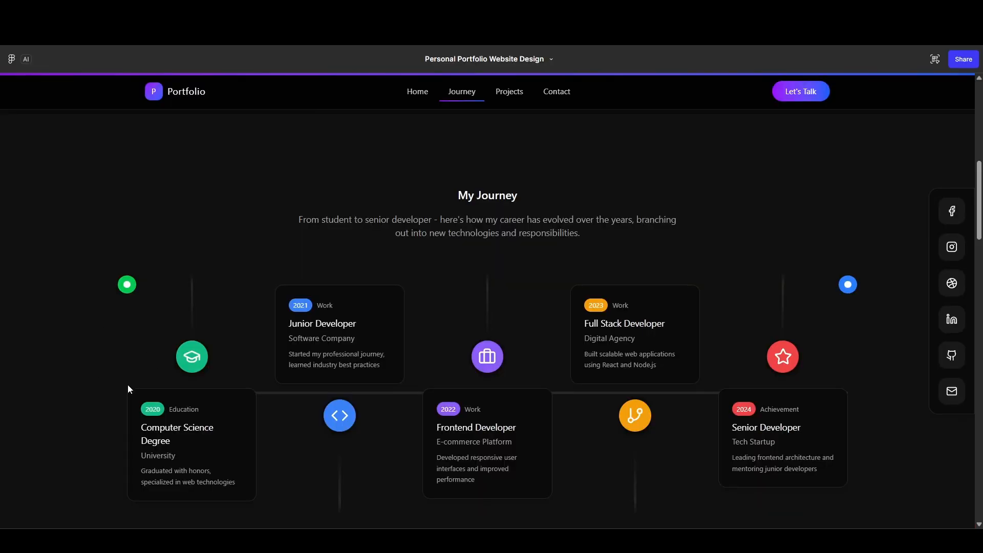
scroll(down, 3)
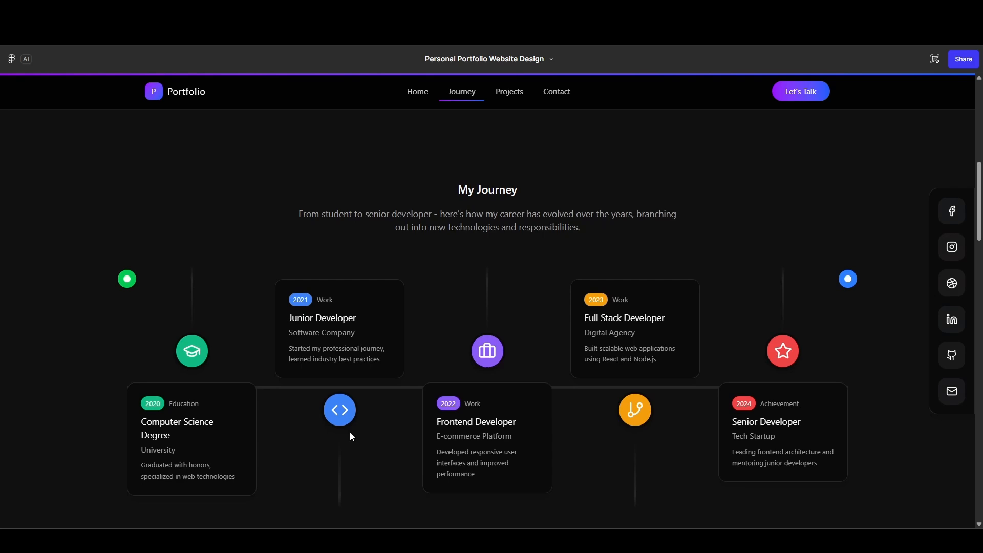
scroll(down, 3)
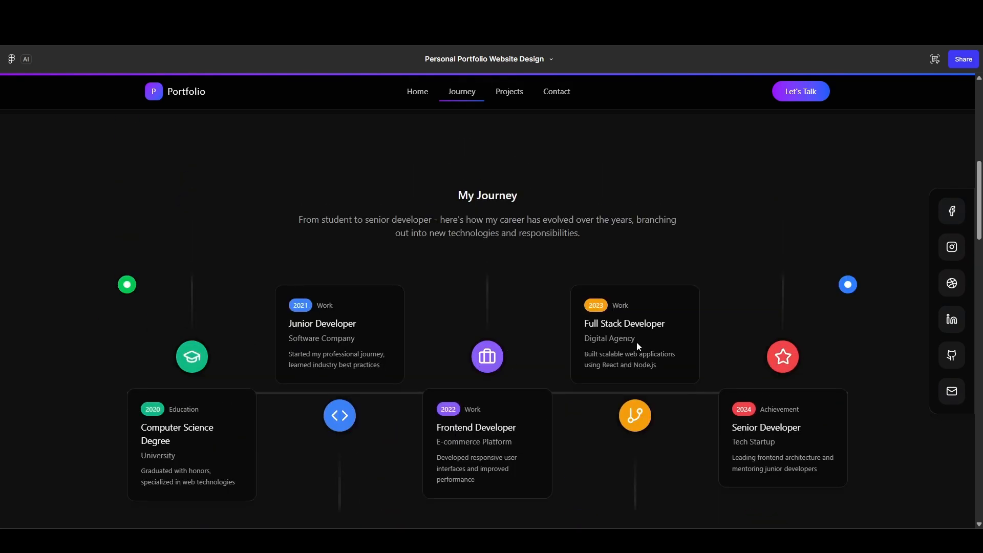
scroll(down, 3)
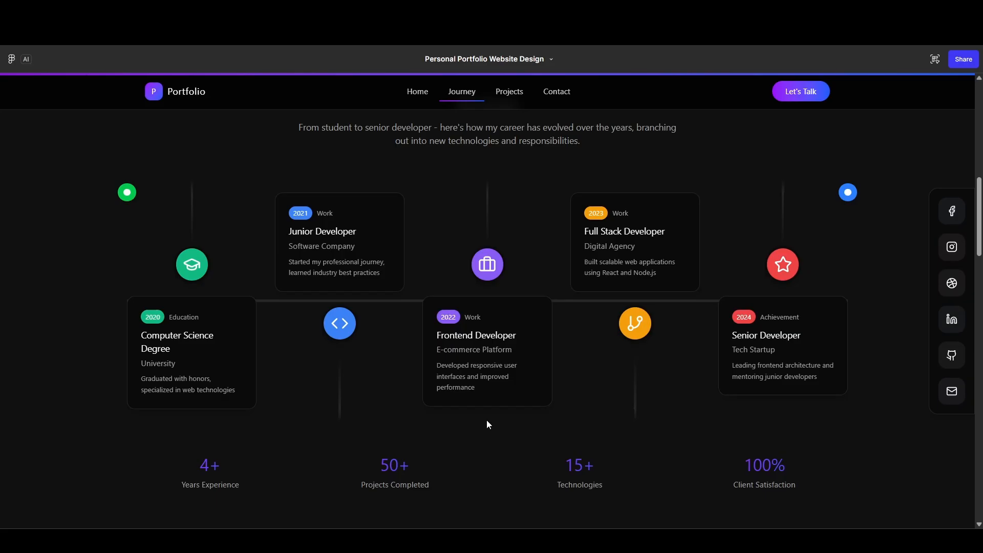
mouse_move(119, 180)
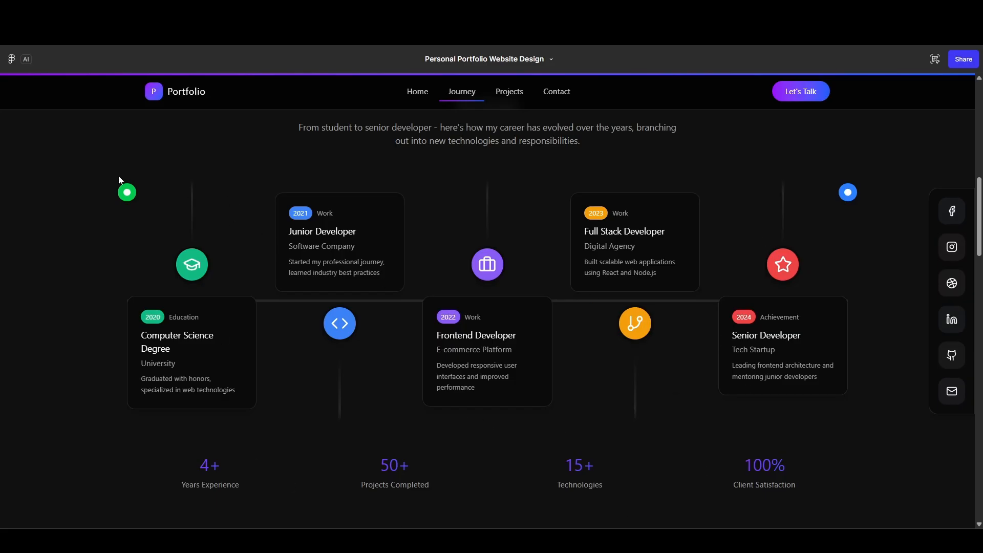
scroll(down, 3)
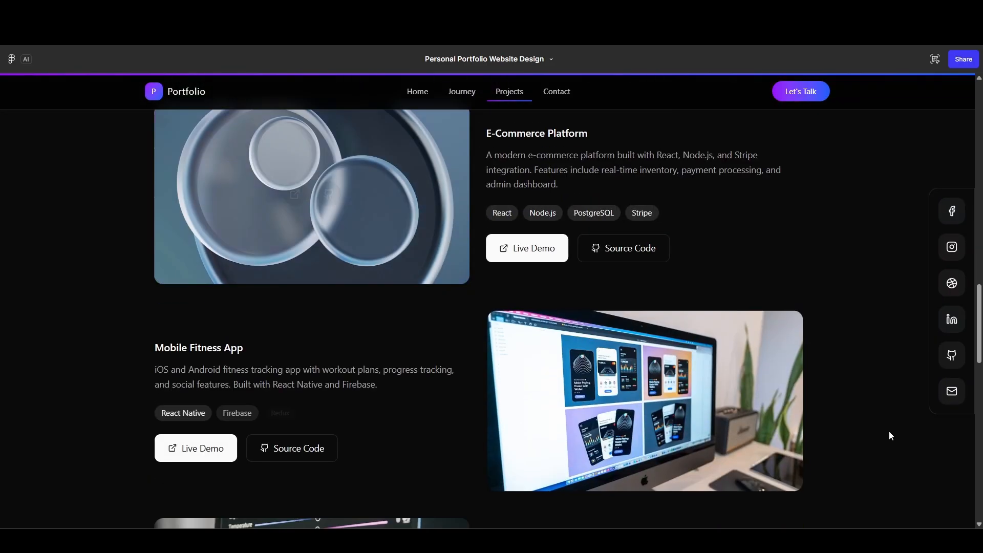
scroll(up, 3)
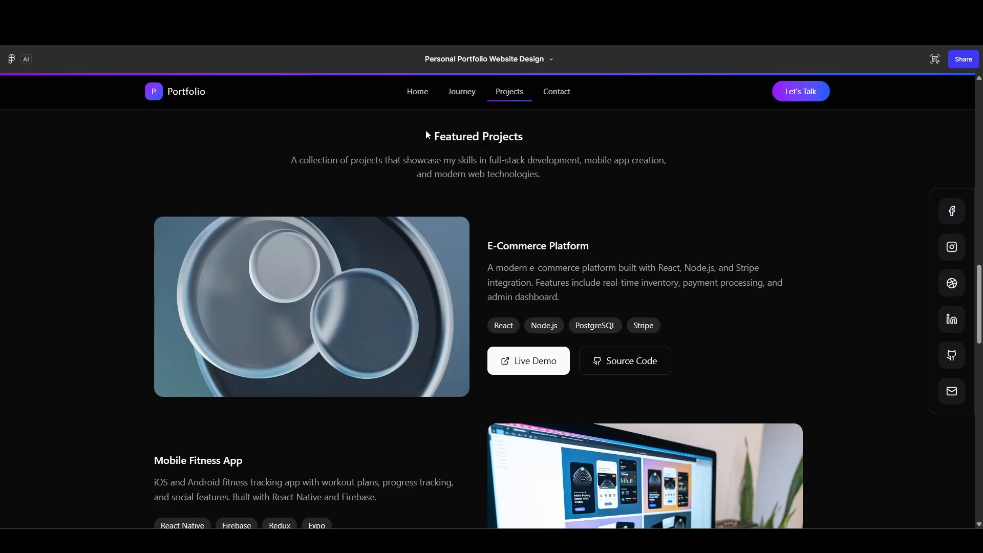
scroll(down, 3)
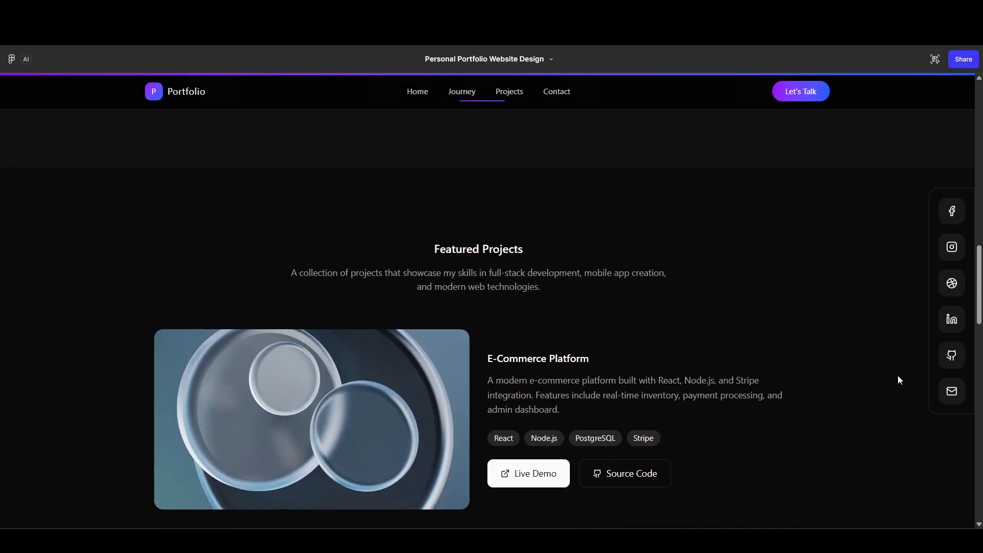
scroll(down, 3)
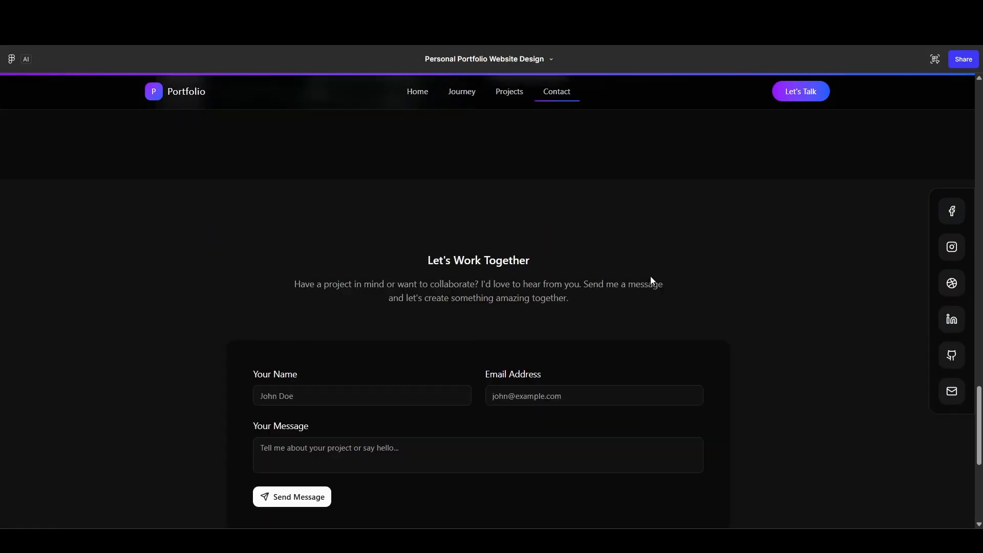
scroll(down, 3)
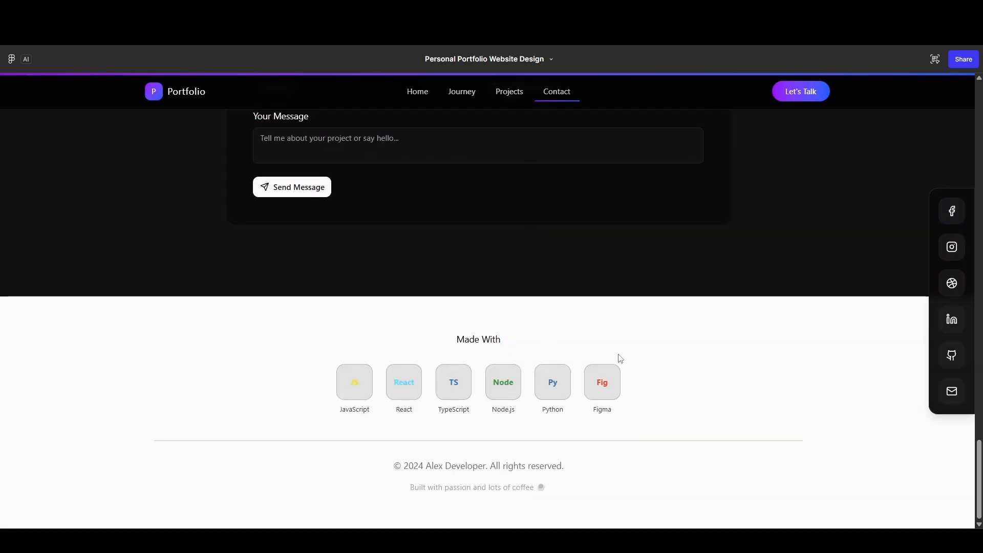
mouse_move(623, 337)
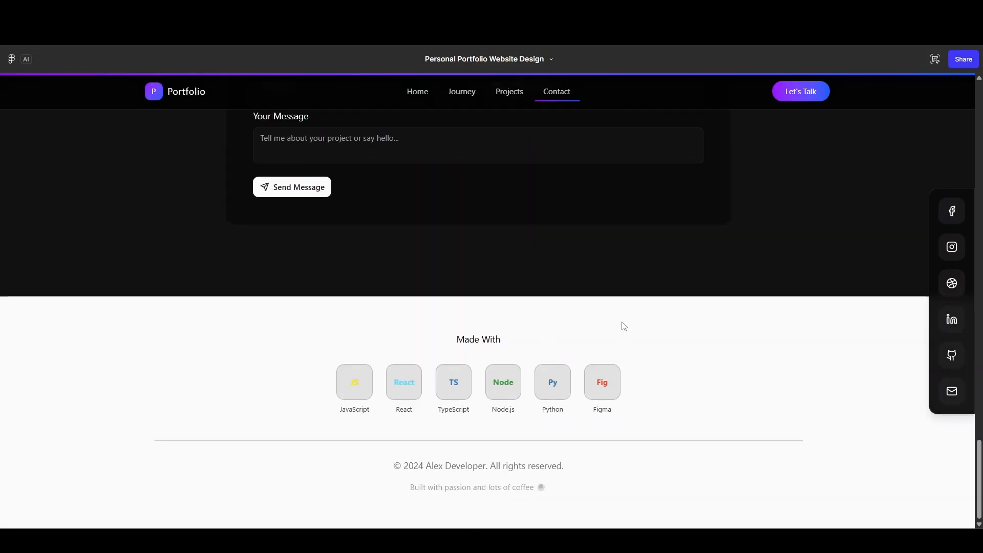
click(417, 92)
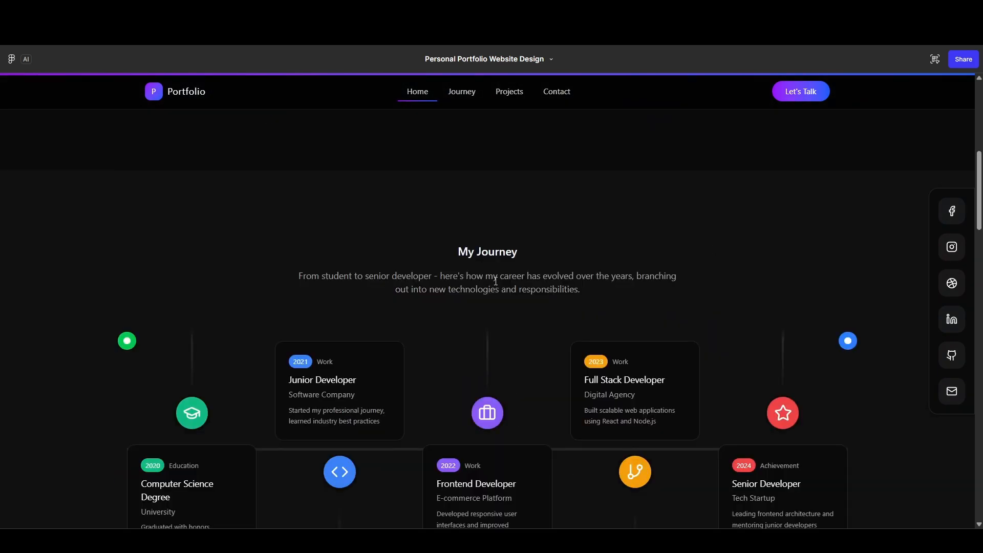
scroll(down, 3)
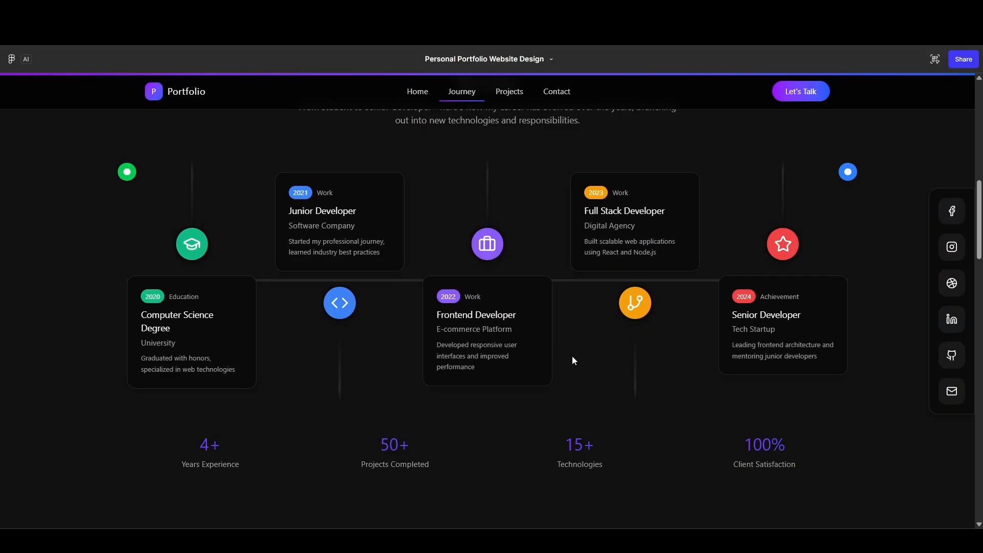
scroll(down, 3)
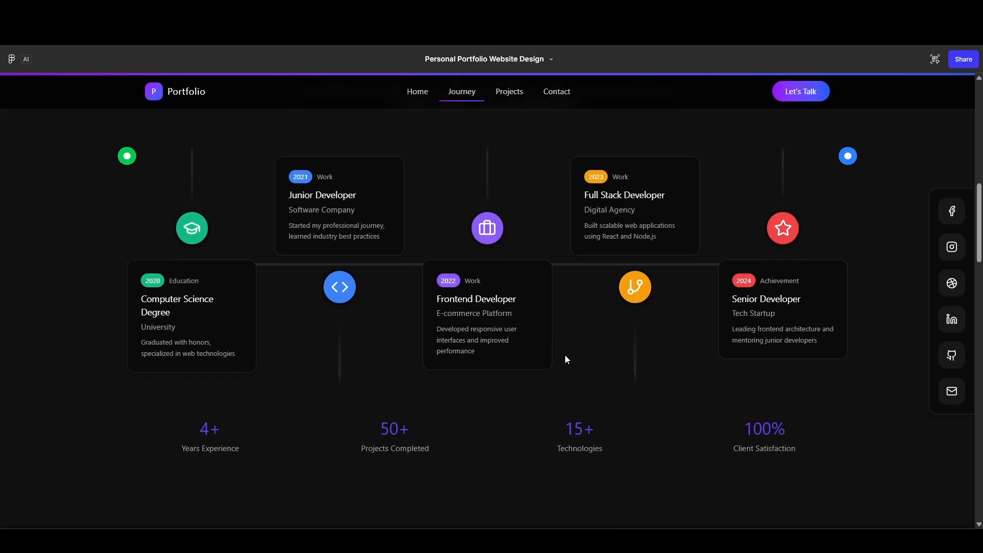
click(509, 91)
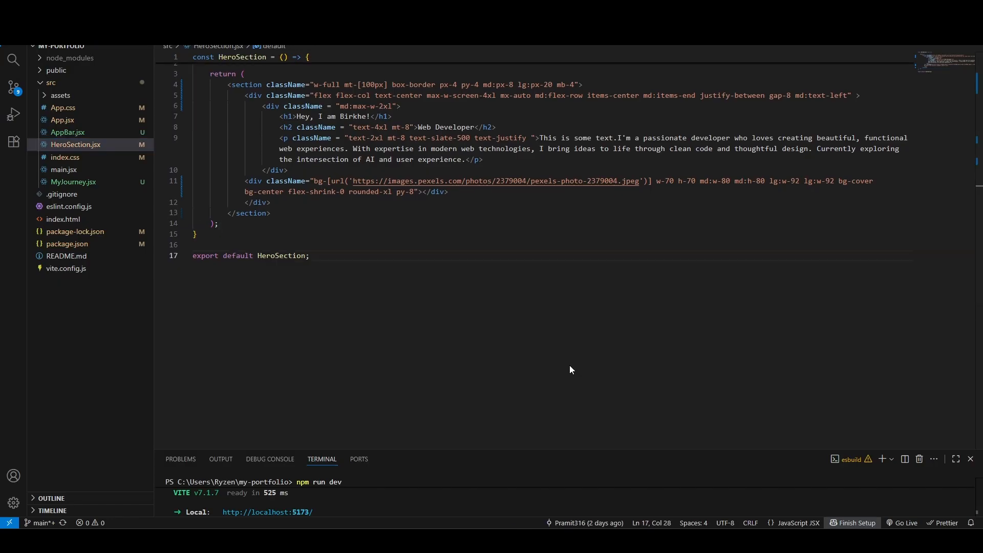
Create MyProjects.jsx with a placeholder project-section div exported as default
click(74, 193)
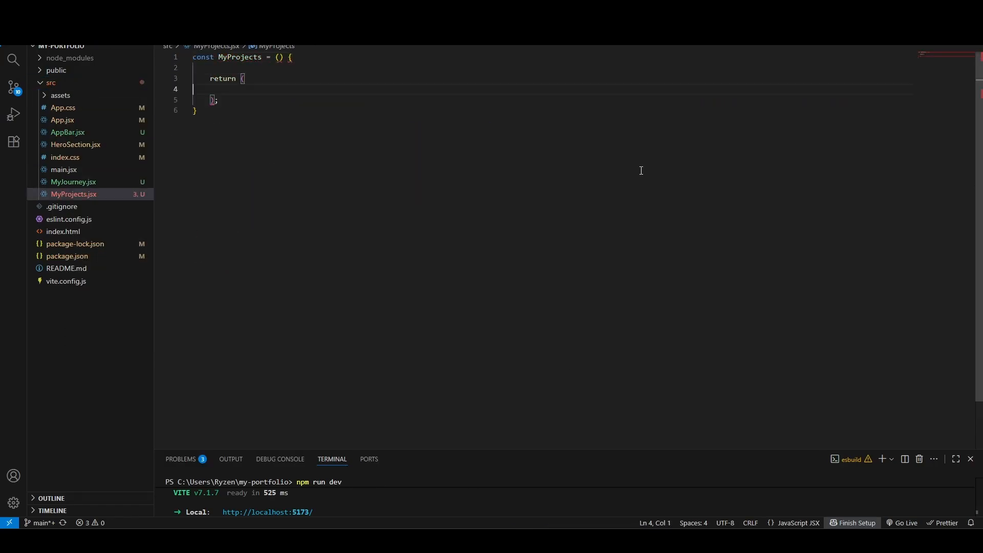
click(62, 120)
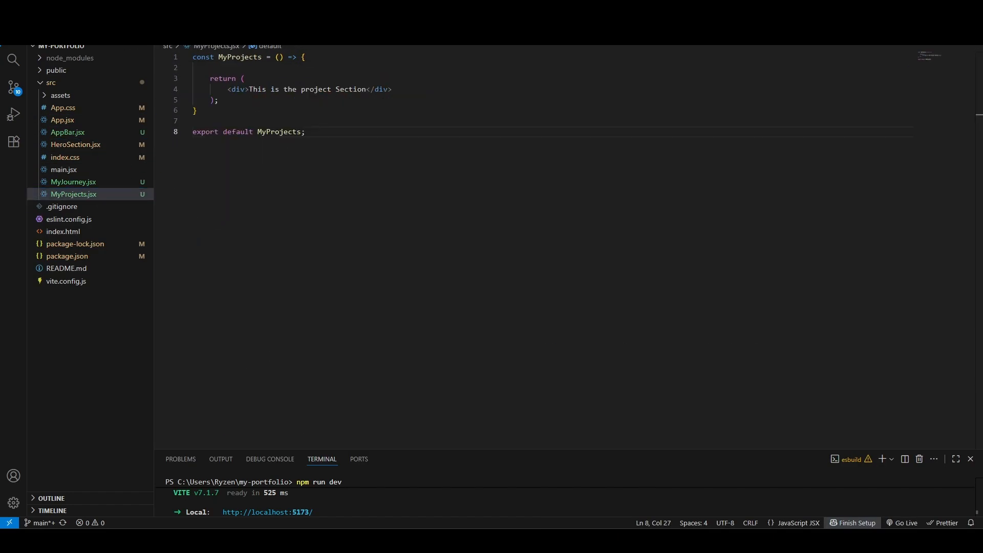
click(62, 120)
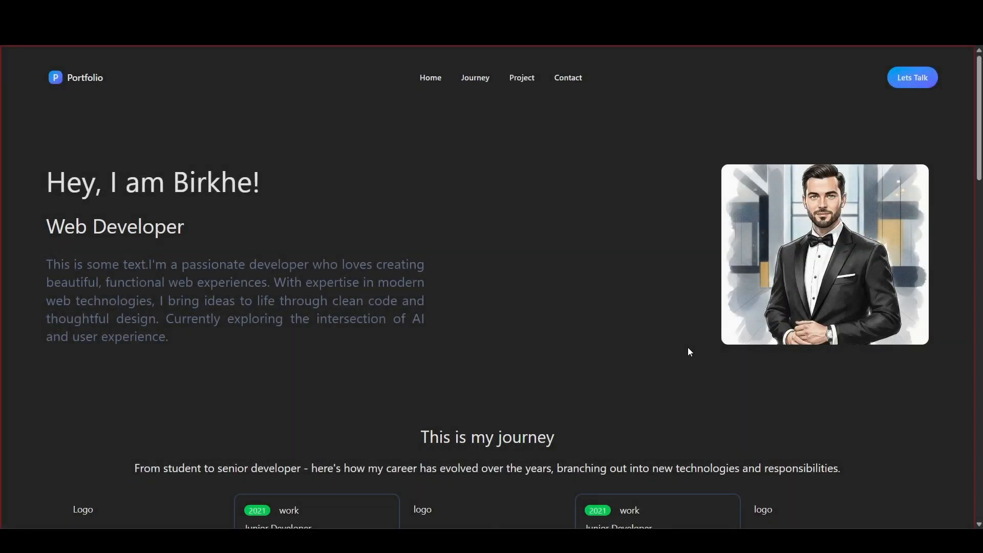
scroll(down, 3)
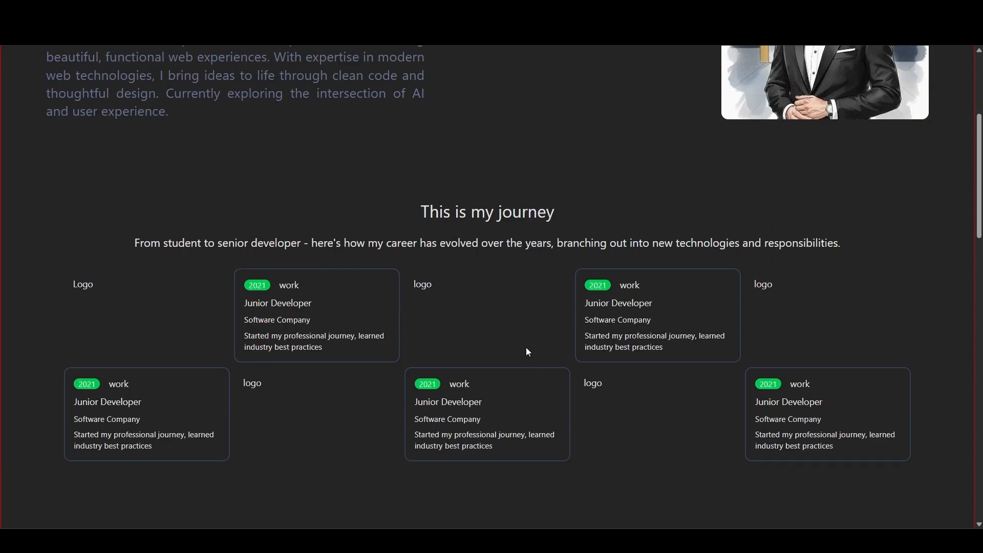
mouse_move(491, 360)
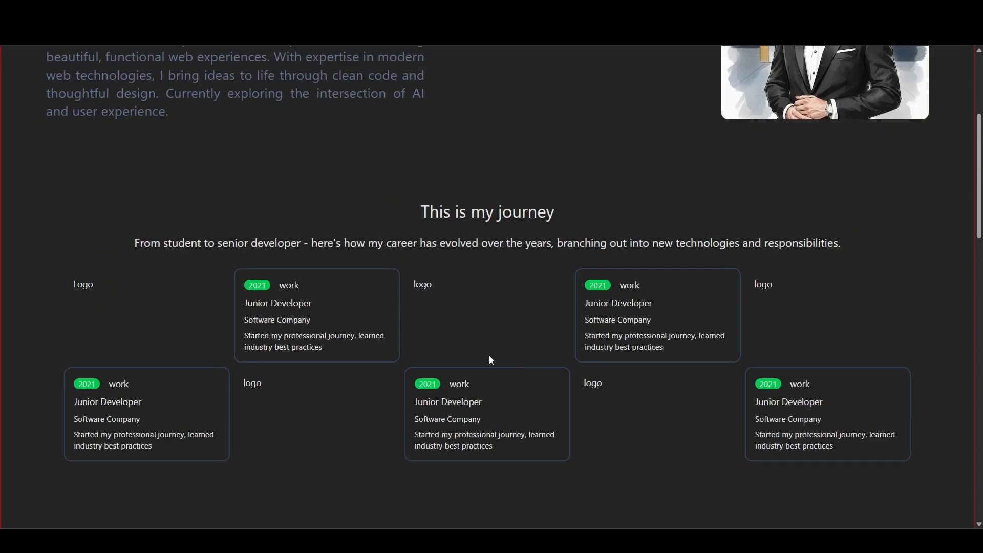
scroll(down, 3)
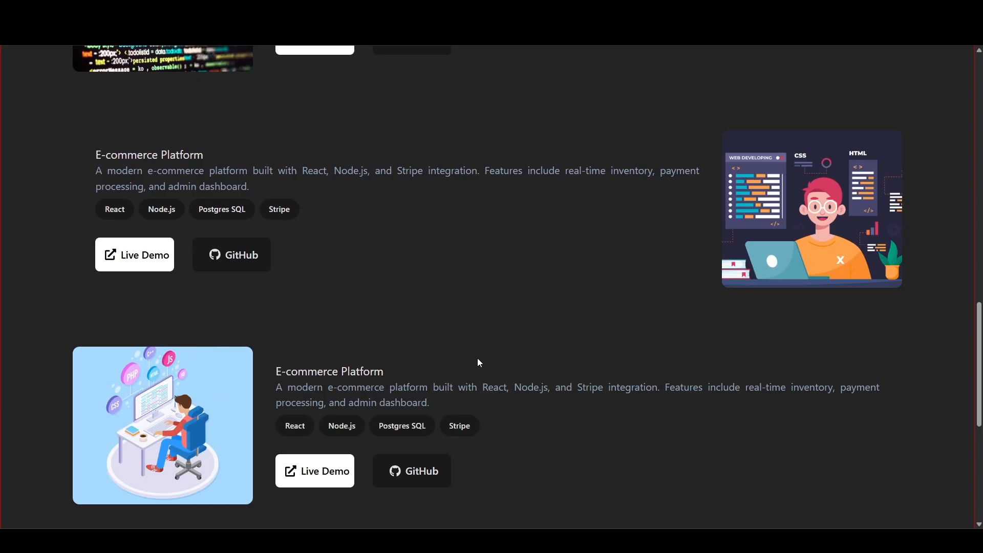
scroll(down, 3)
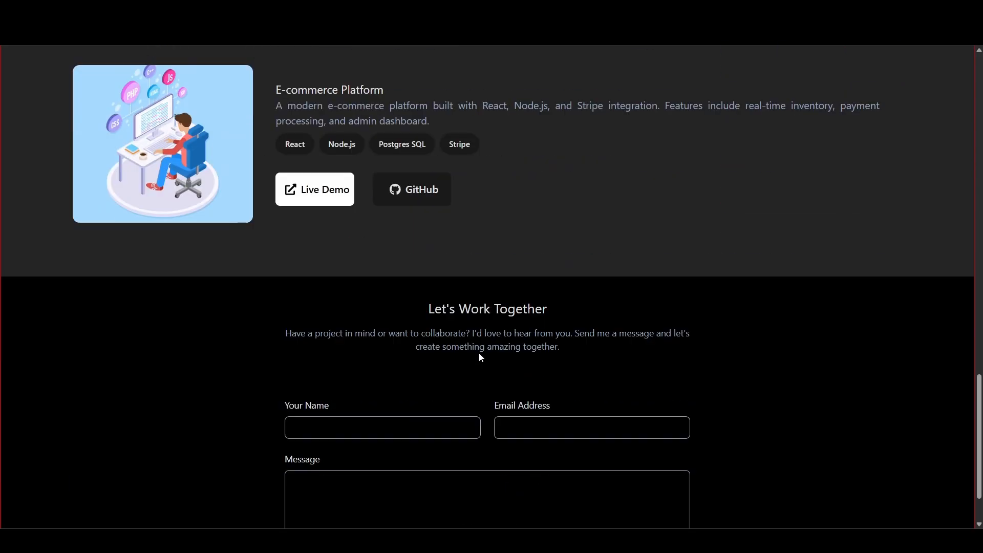
scroll(down, 3)
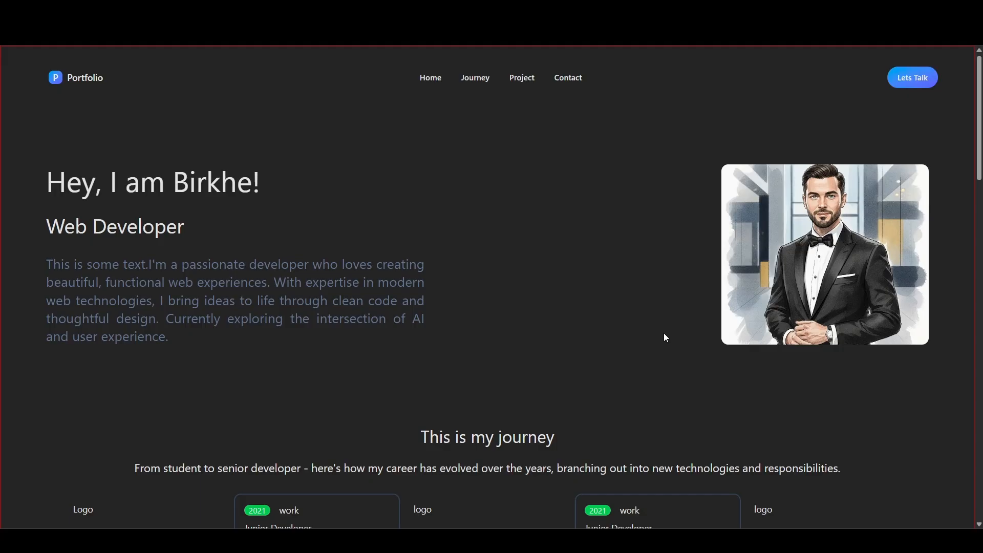
scroll(down, 3)
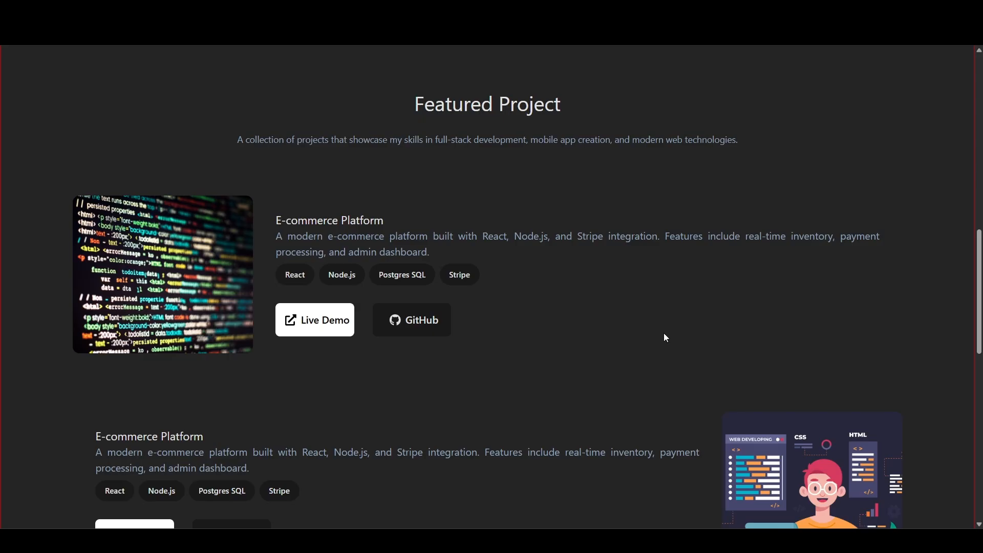
mouse_move(658, 332)
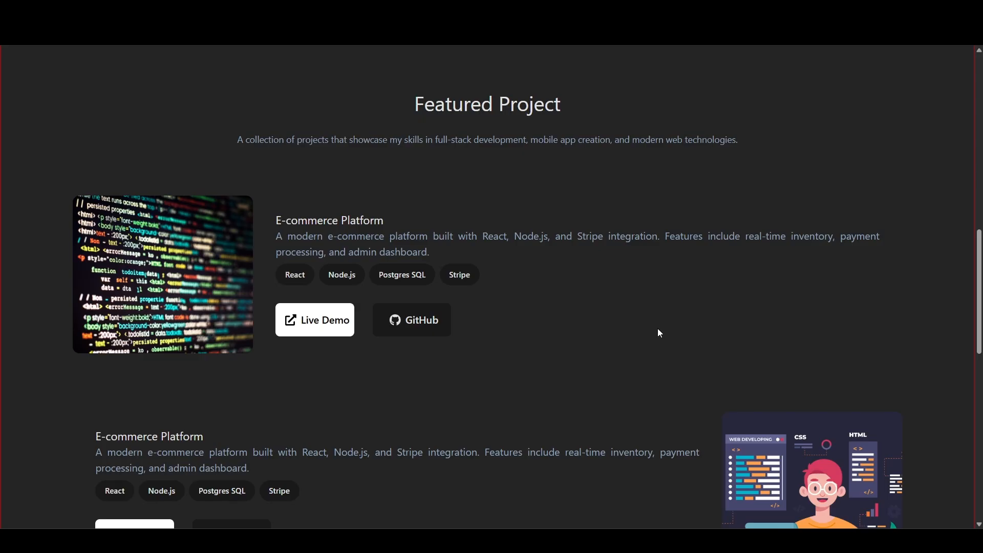
scroll(down, 3)
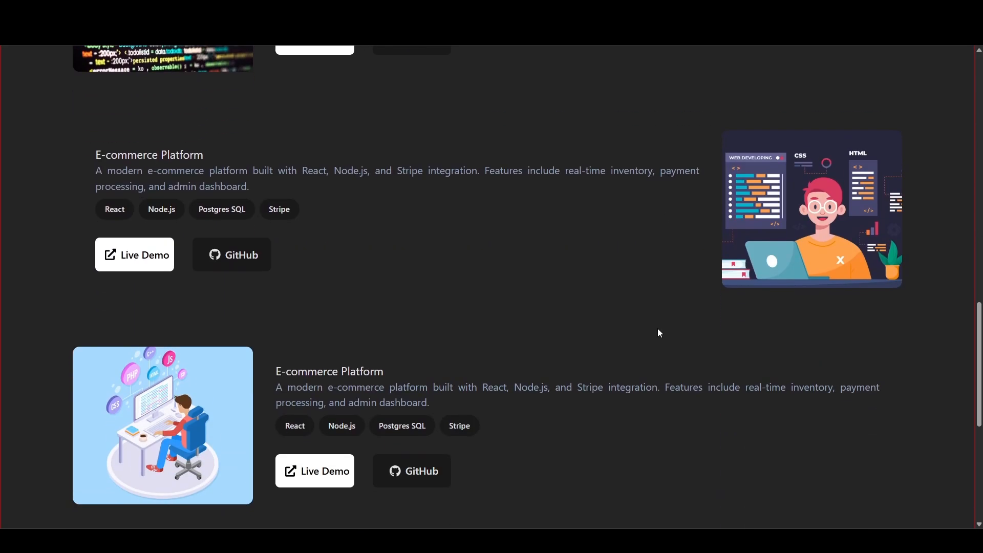
scroll(down, 3)
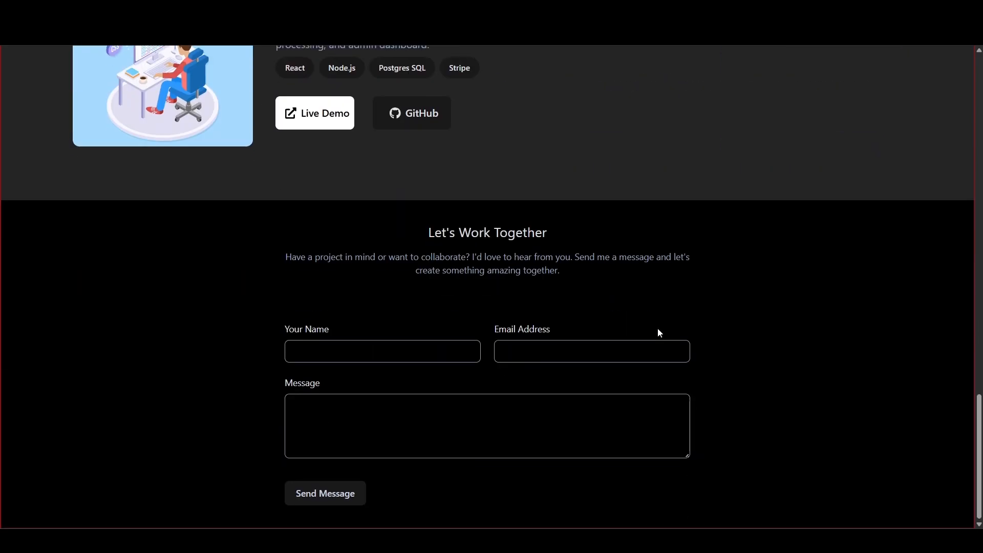
mouse_move(688, 454)
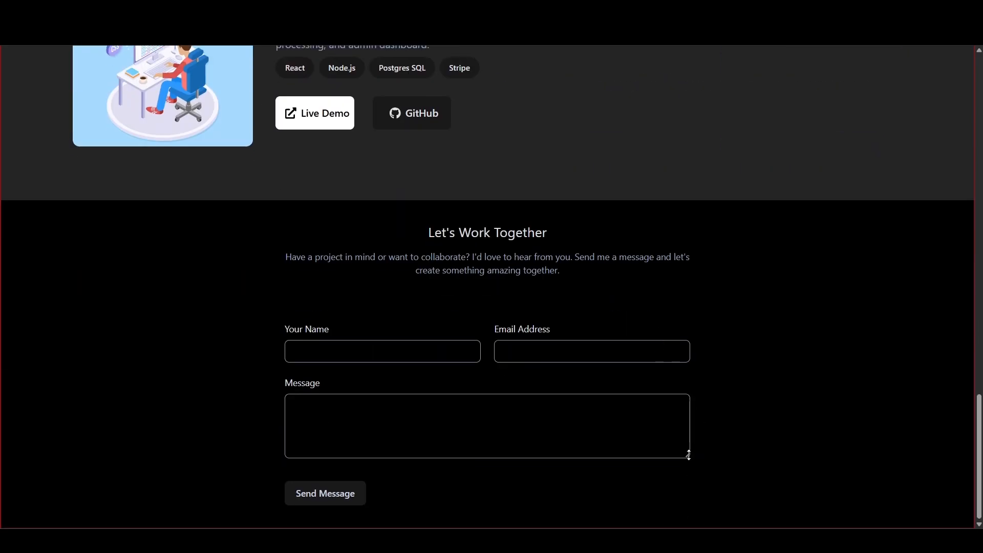
mouse_move(776, 429)
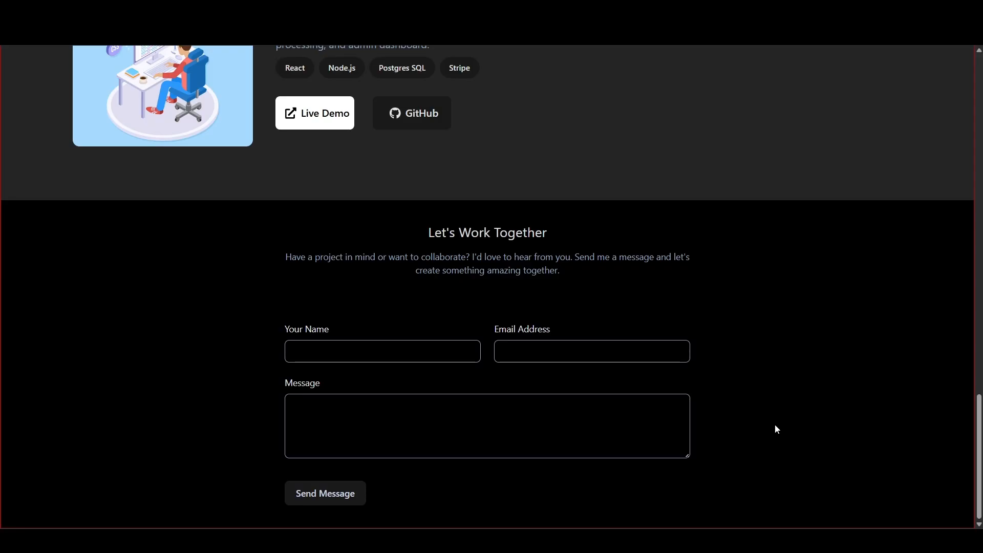
mouse_move(786, 404)
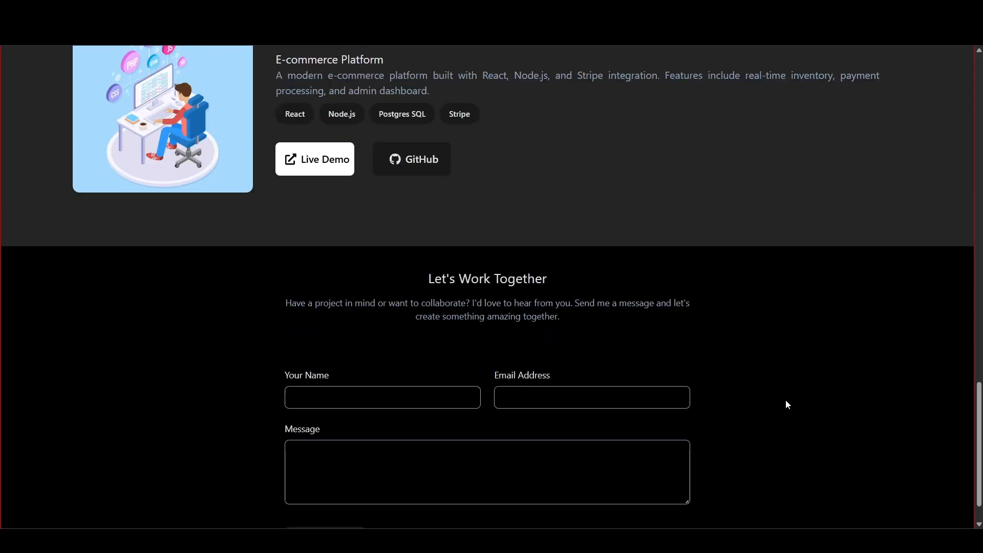
scroll(up, 3)
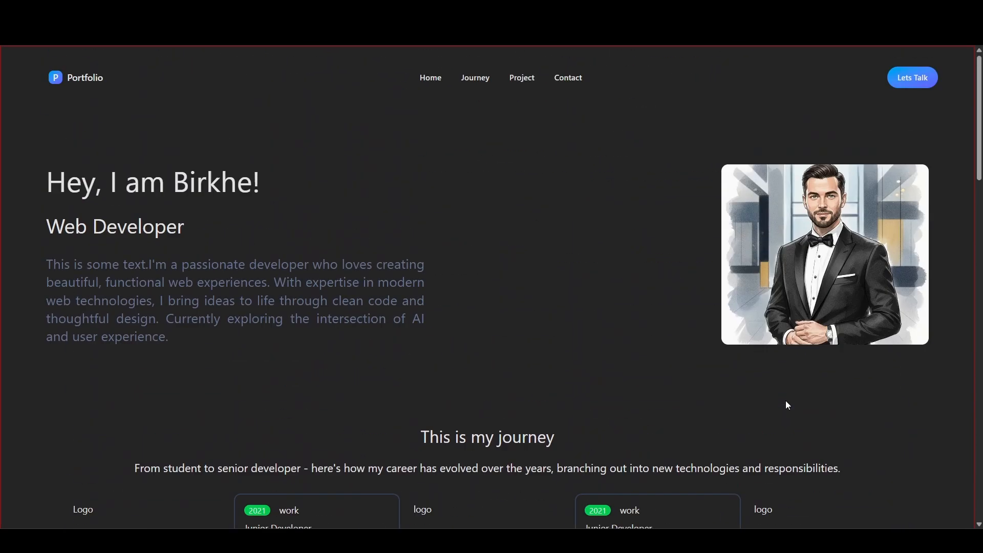
scroll(down, 3)
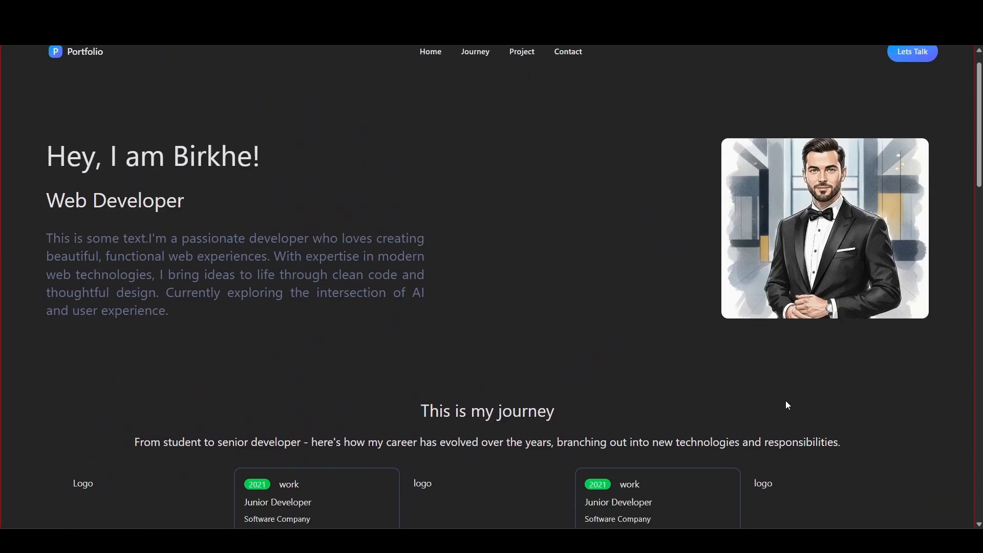
scroll(down, 3)
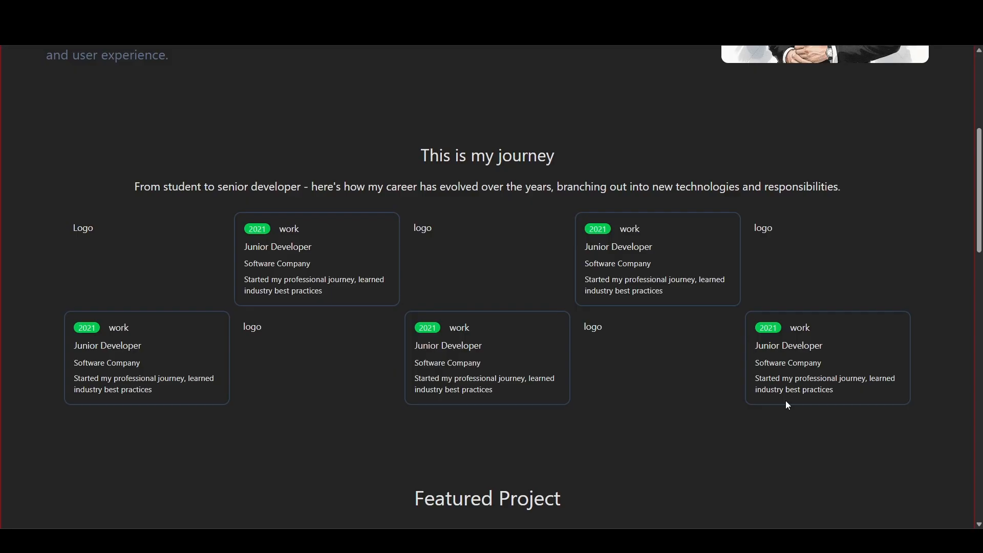